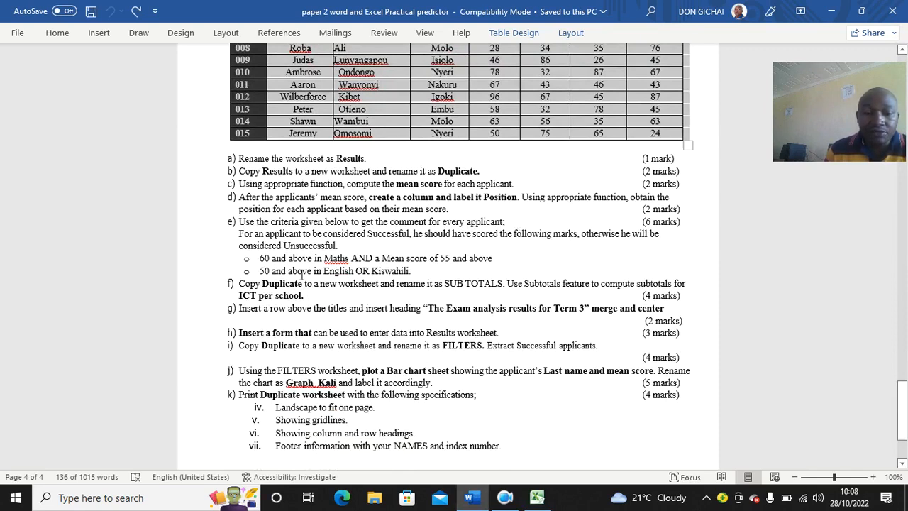
Step: Find Notepad through Windows search and launch it over the question paper
{"action": "scroll", "scroll_direction": "down", "scroll_amount": 3}
{"action": "type", "text": "n"}
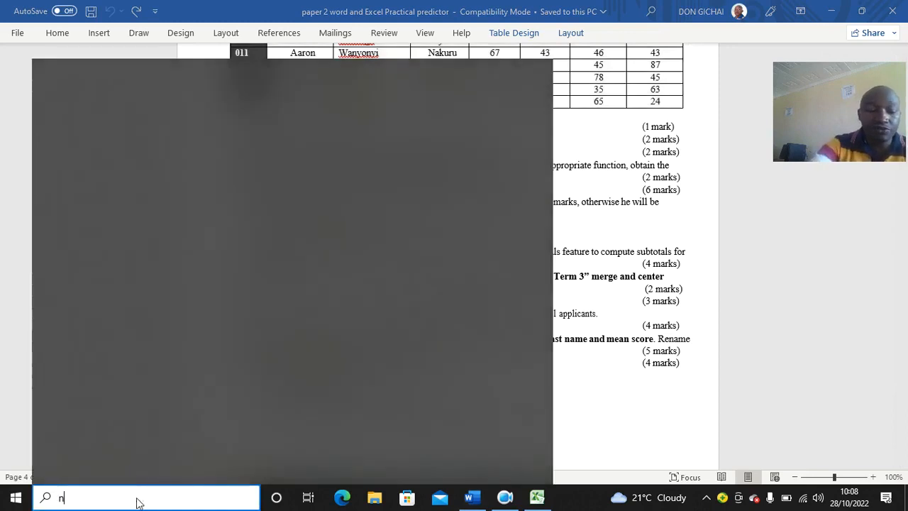
{"action": "type", "text": "otepad"}
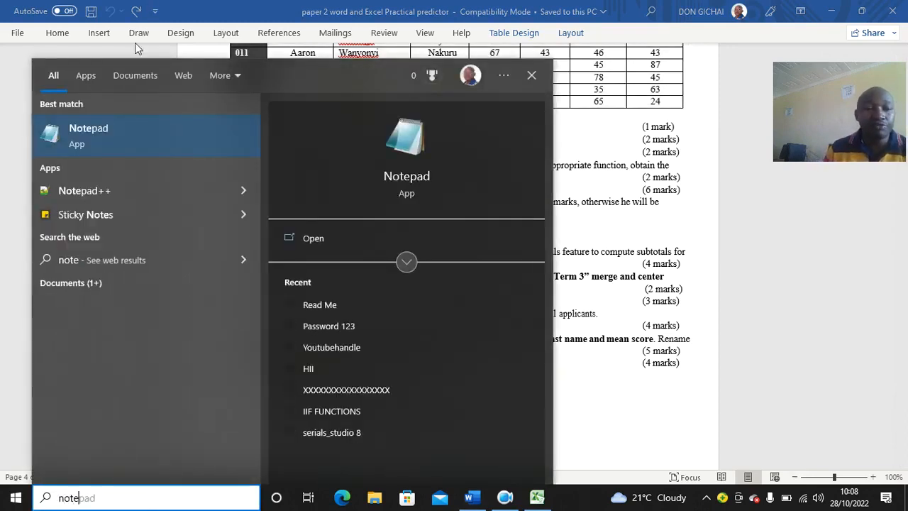
{"action": "left_click", "coordinate": [88, 135]}
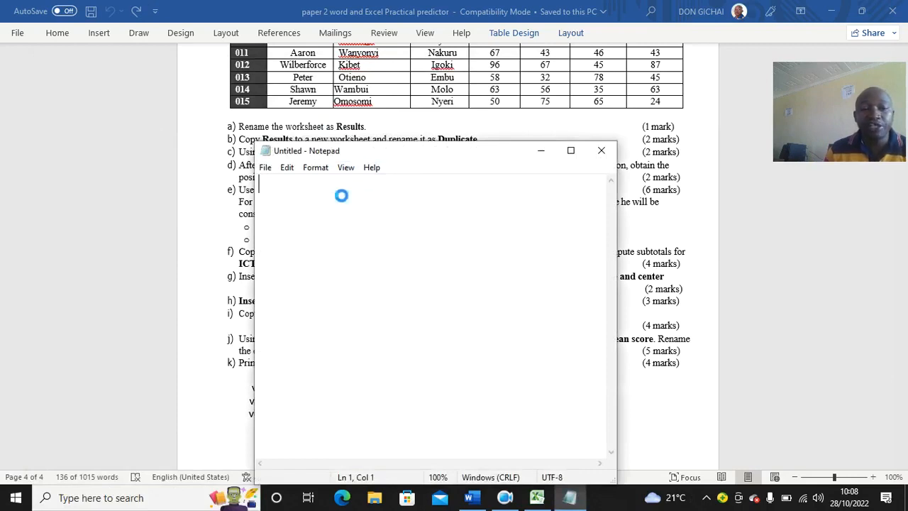
Step: Give Notepad a larger font via Format > Font, then minimise it
{"action": "left_click", "coordinate": [315, 168]}
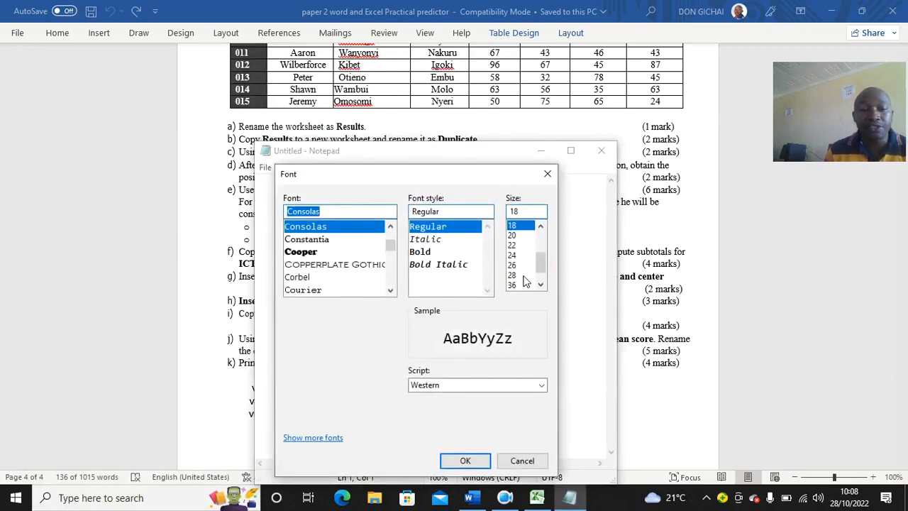
{"action": "left_click", "coordinate": [511, 284]}
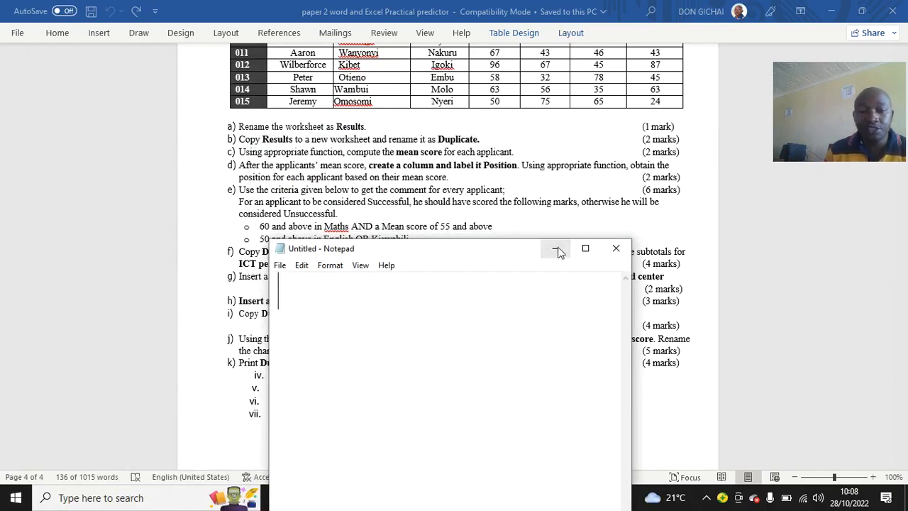
{"action": "left_click", "coordinate": [559, 250]}
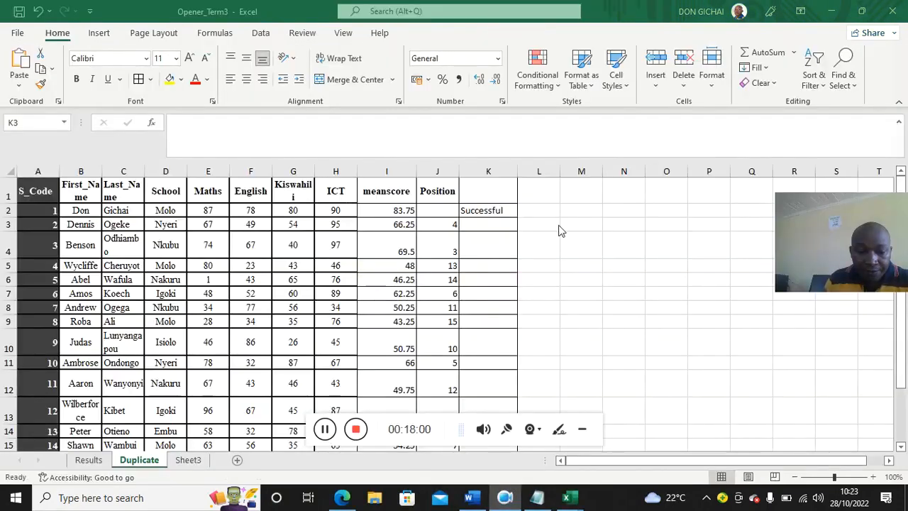
{"action": "mouse_move", "coordinate": [553, 236]}
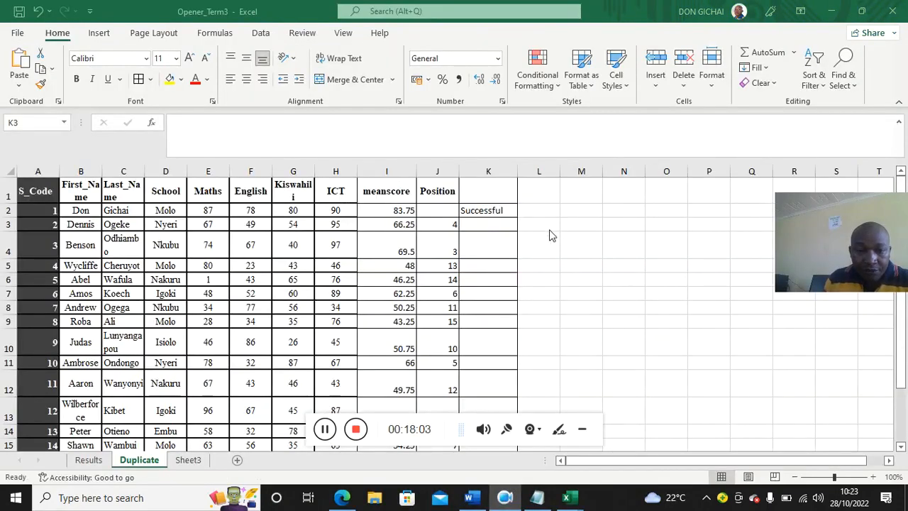
Step: Fill the IF(OR(...)) comment formula from K2 down column K for all applicants
{"action": "left_click", "coordinate": [488, 210]}
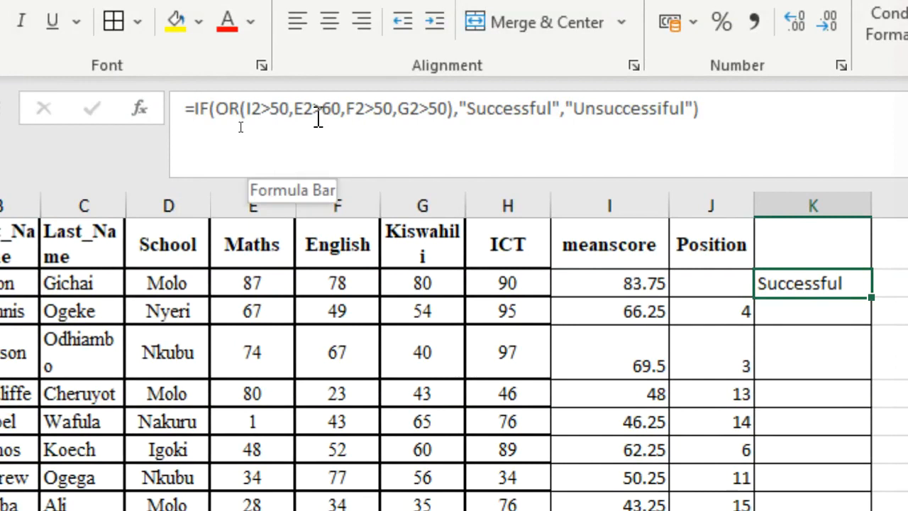
{"action": "mouse_move", "coordinate": [441, 134]}
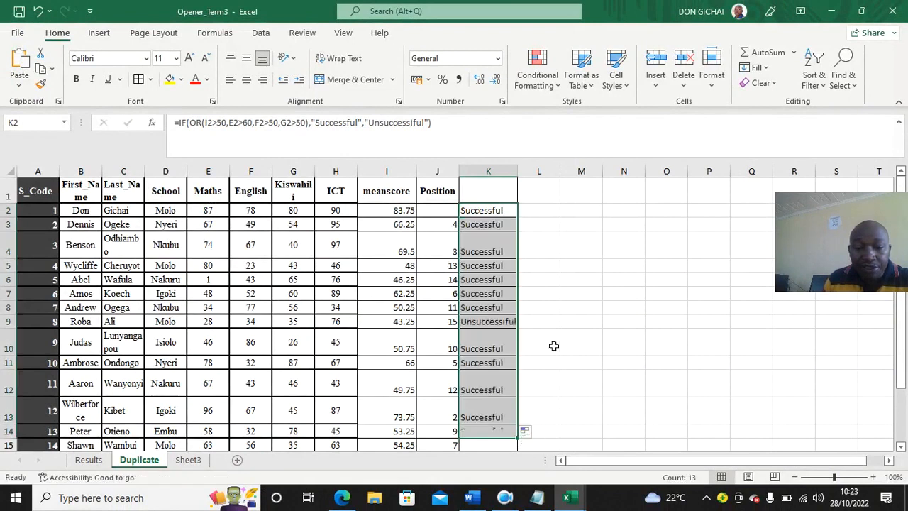
{"action": "scroll", "scroll_direction": "down", "scroll_amount": 3}
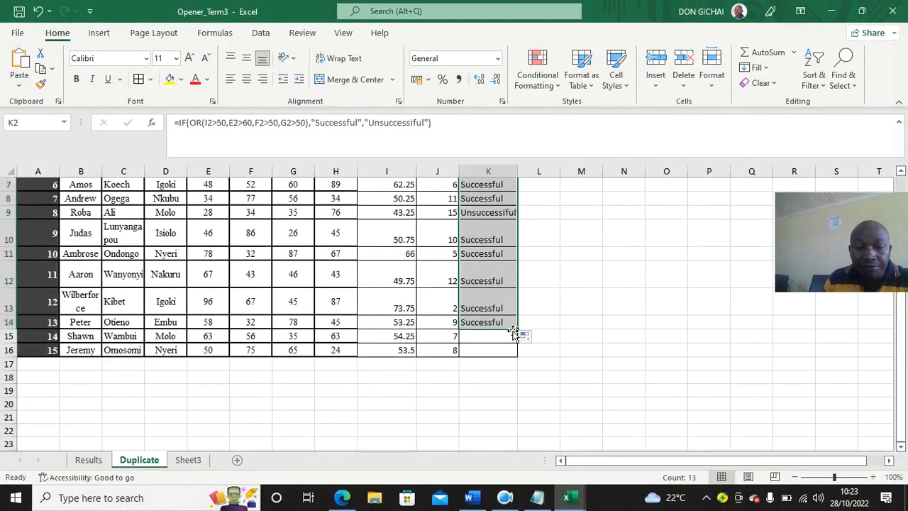
{"action": "left_click", "coordinate": [625, 300]}
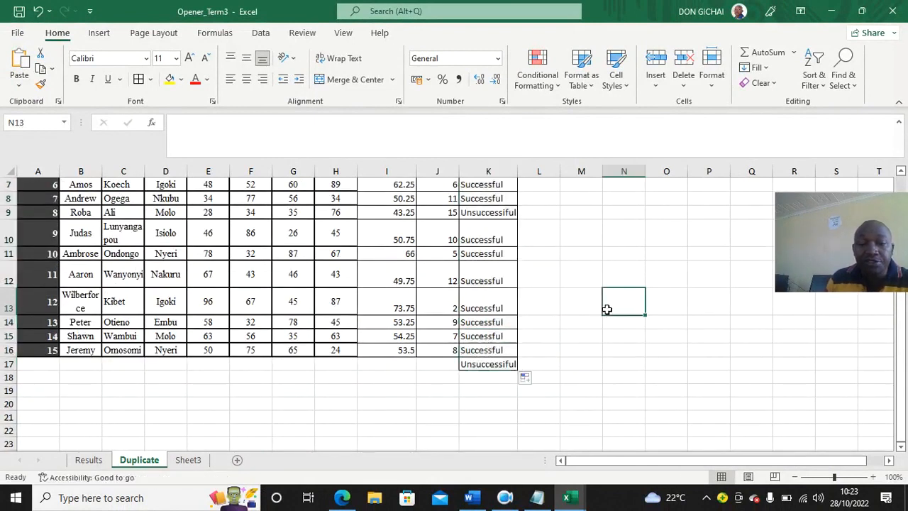
{"action": "scroll", "scroll_direction": "up", "scroll_amount": 3}
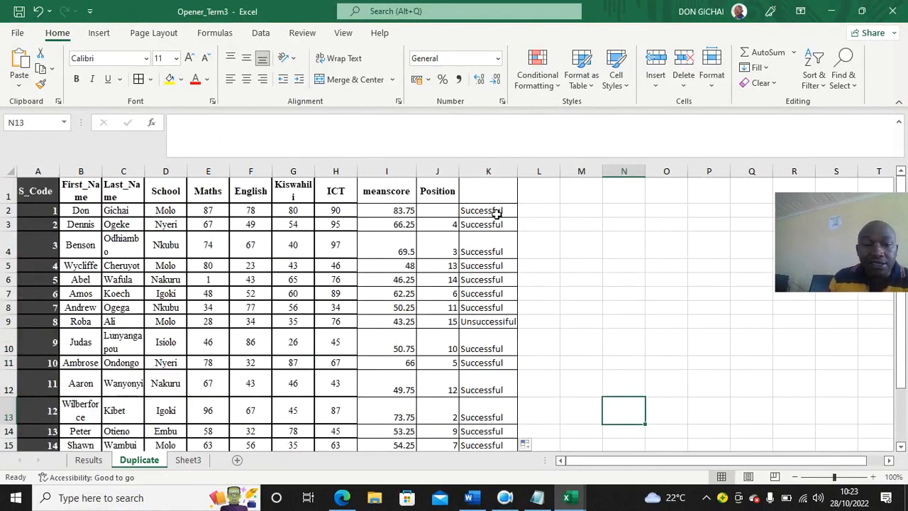
{"action": "left_click", "coordinate": [488, 210]}
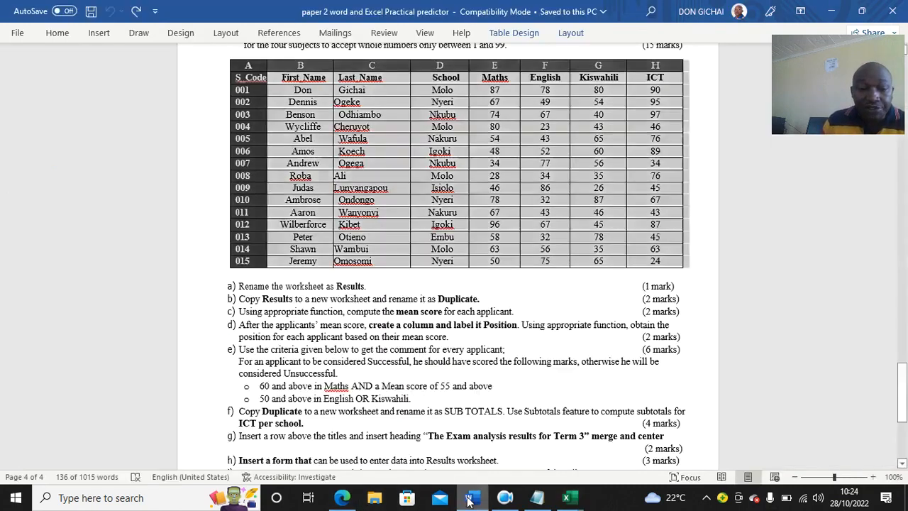
{"action": "scroll", "scroll_direction": "down", "scroll_amount": 3}
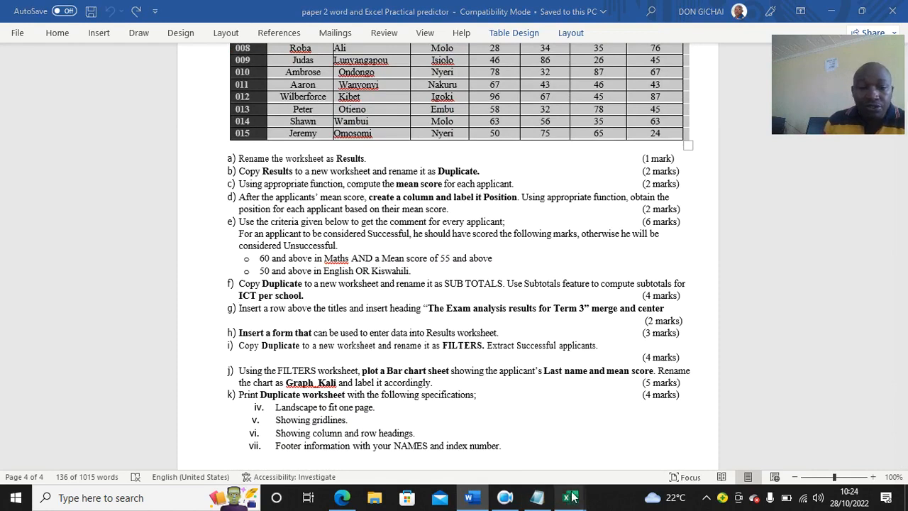
{"action": "left_click", "coordinate": [571, 497]}
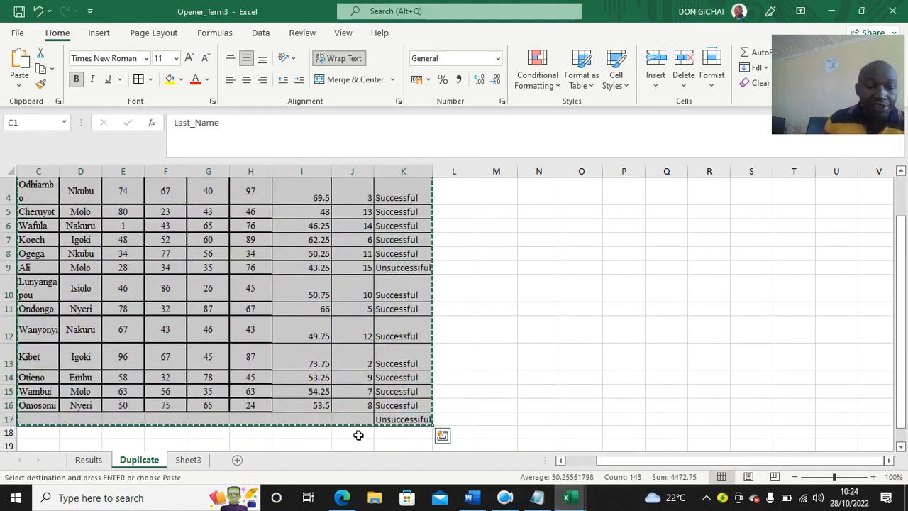
Step: Add a new worksheet named SUBTOTALS with headers from Last_Name onward
{"action": "left_click", "coordinate": [187, 460]}
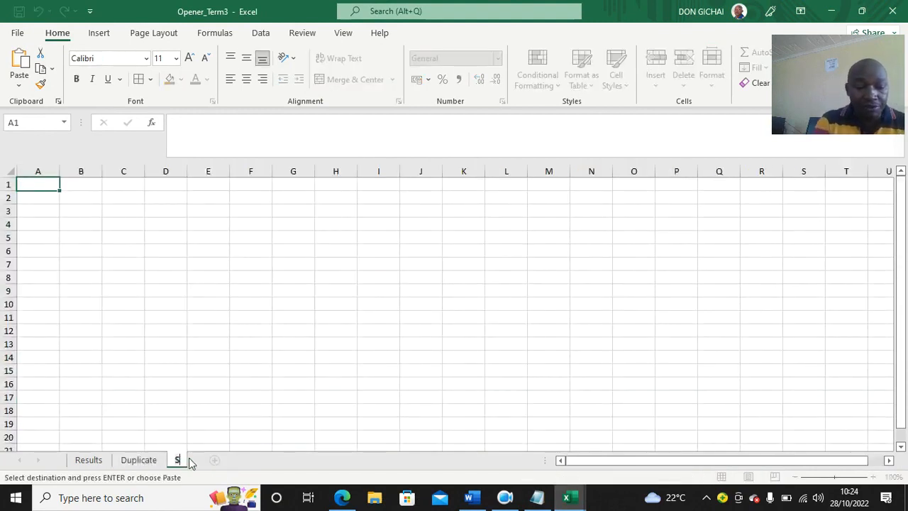
{"action": "type", "text": "UBTOTALS"}
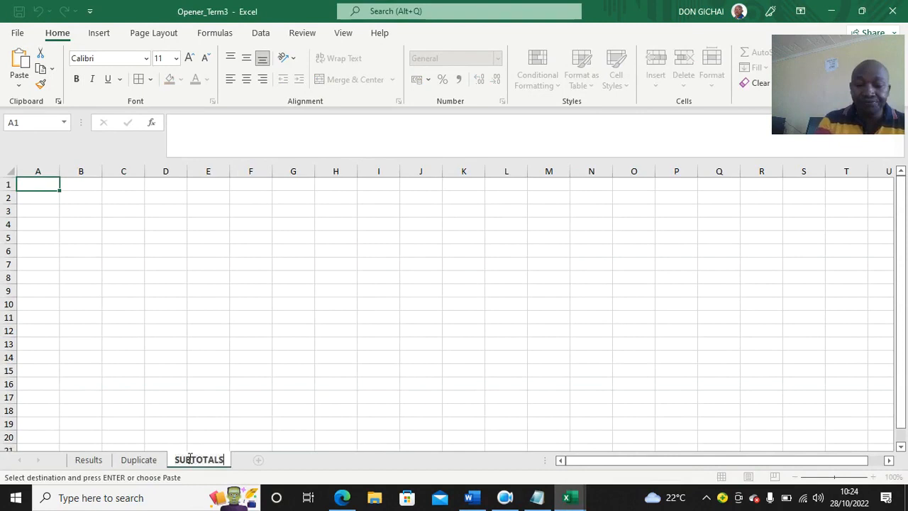
{"action": "type", "text": "Last_Name School  Maths"}
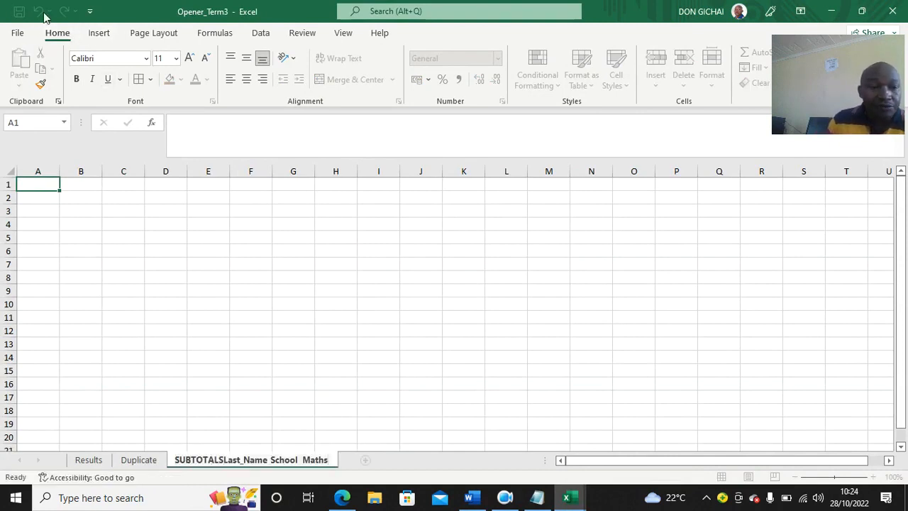
{"action": "mouse_move", "coordinate": [281, 315]}
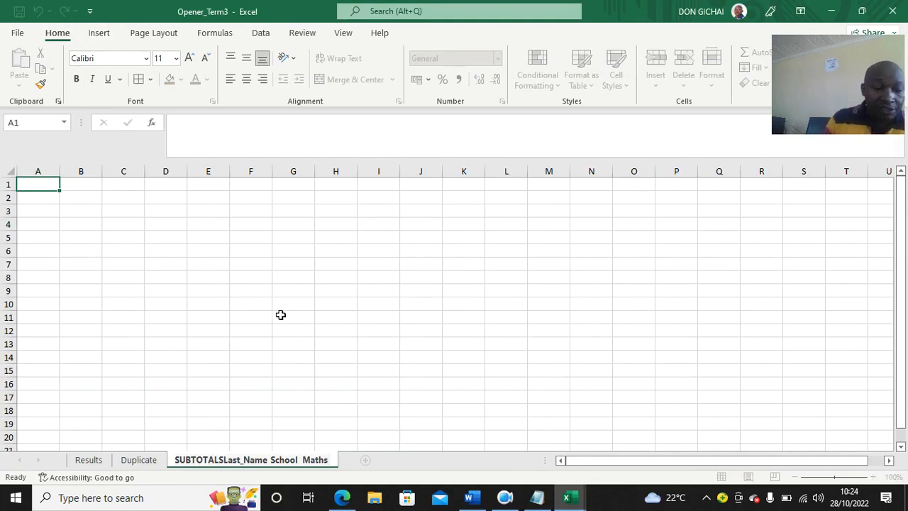
{"action": "mouse_move", "coordinate": [28, 142]}
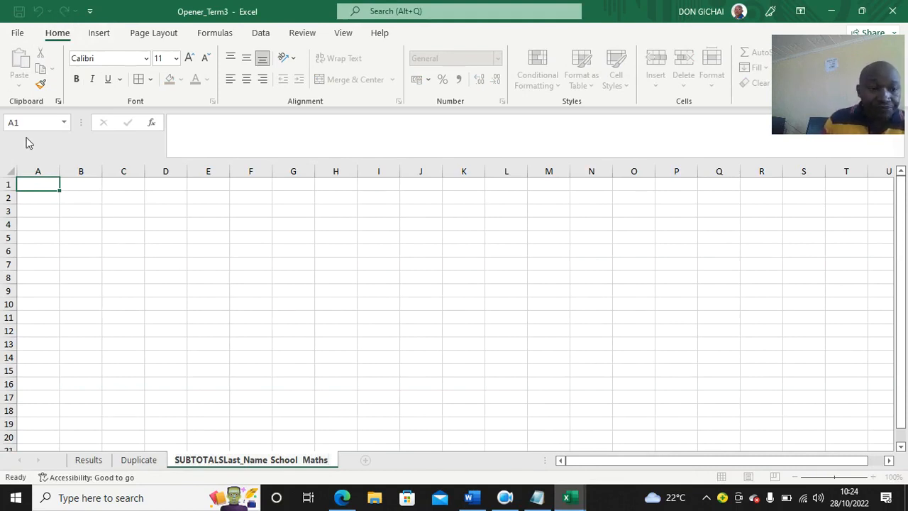
Step: Paste the Duplicate data into SUBTOTALS and remove the broken Position column
{"action": "left_click", "coordinate": [366, 460]}
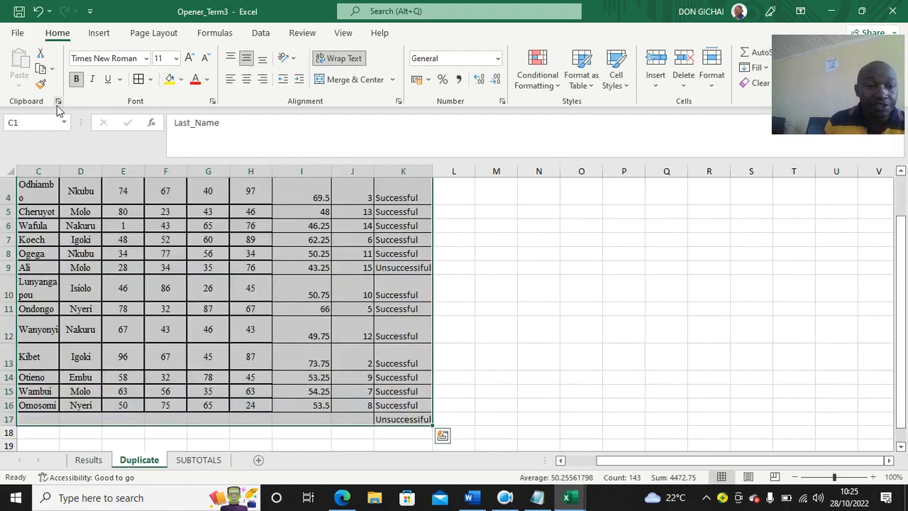
{"action": "left_click", "coordinate": [198, 460]}
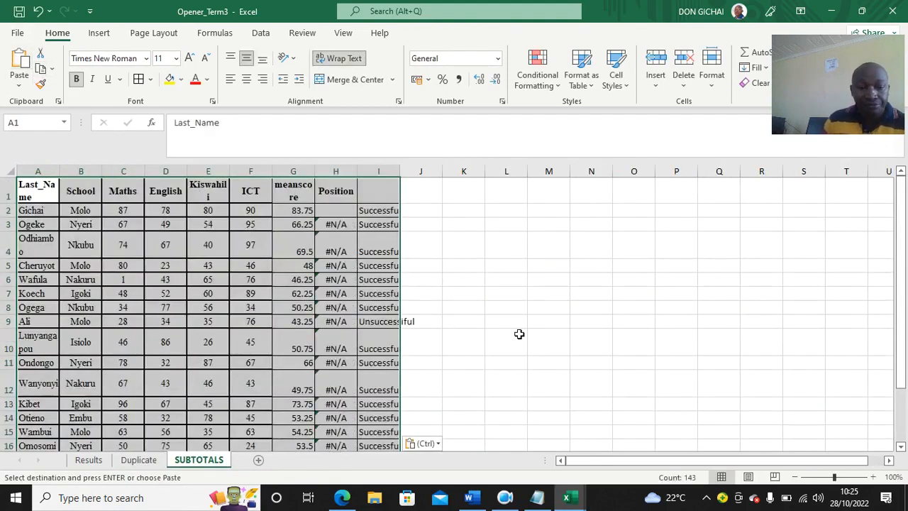
{"action": "mouse_move", "coordinate": [522, 298]}
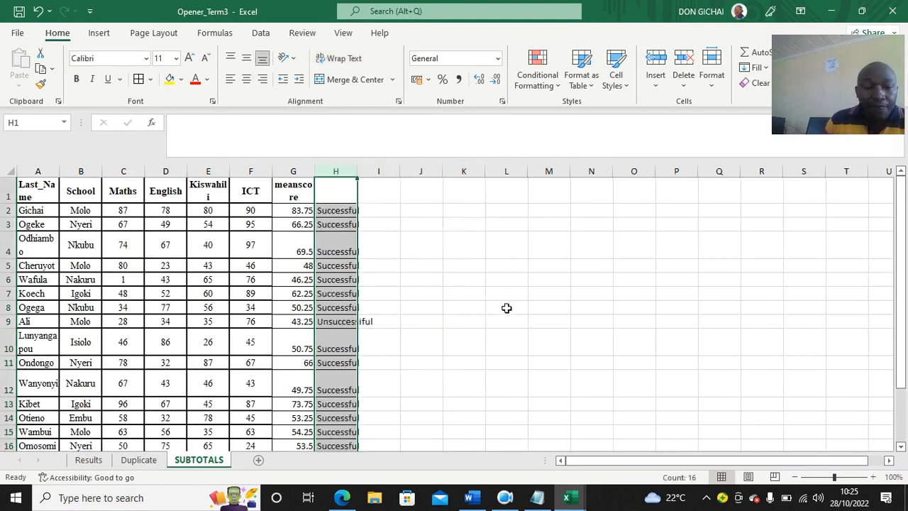
{"action": "left_click", "coordinate": [505, 307]}
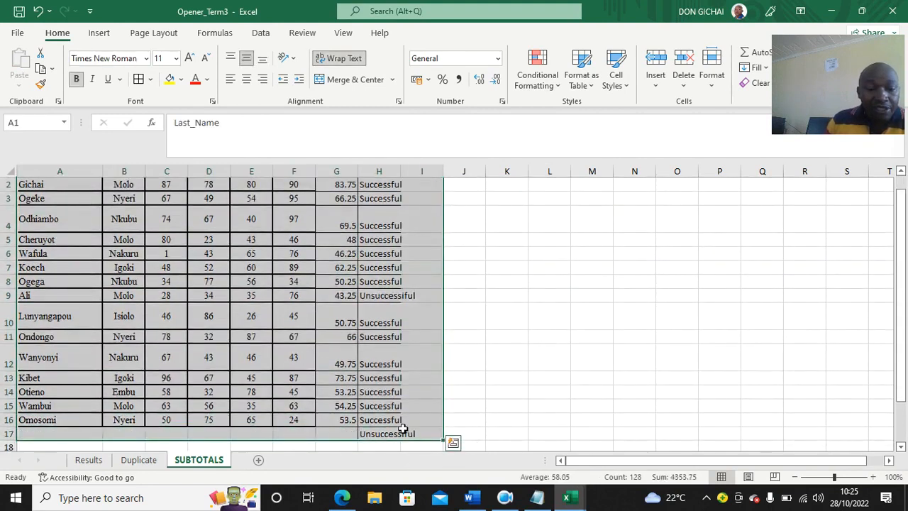
Step: Sort the SUBTOTALS table by School, cell values A to Z, with headers
{"action": "left_click", "coordinate": [261, 32]}
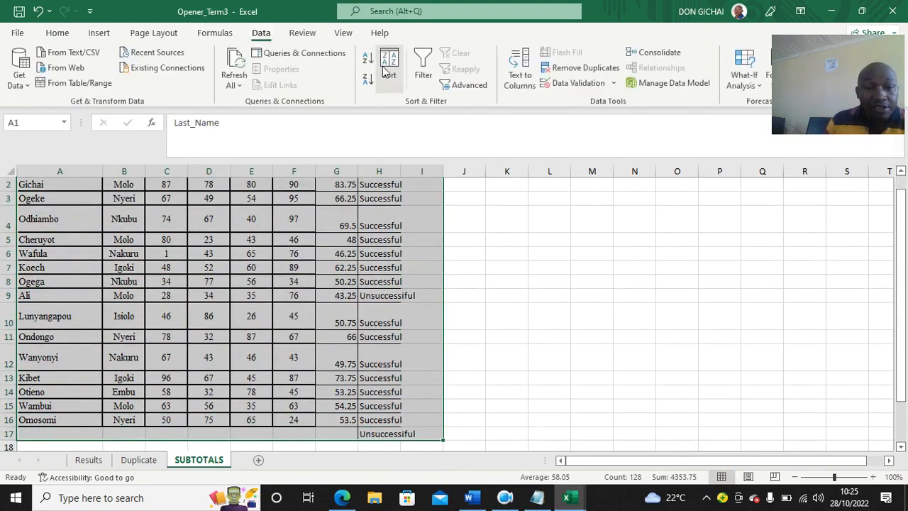
{"action": "left_click", "coordinate": [389, 64]}
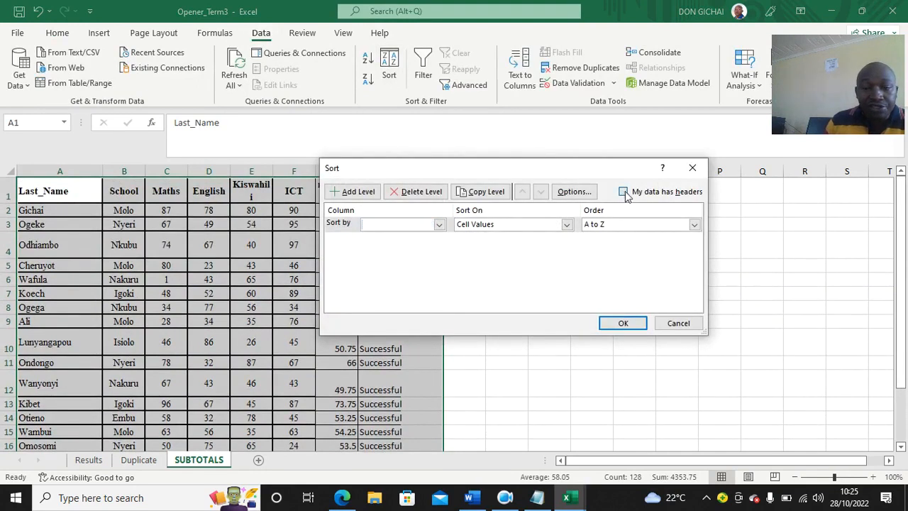
{"action": "left_click", "coordinate": [438, 224]}
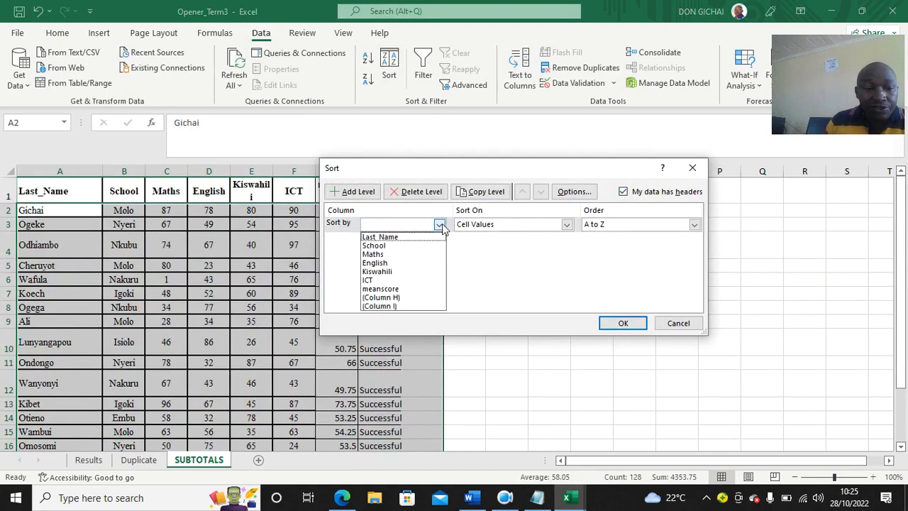
{"action": "left_click", "coordinate": [374, 244]}
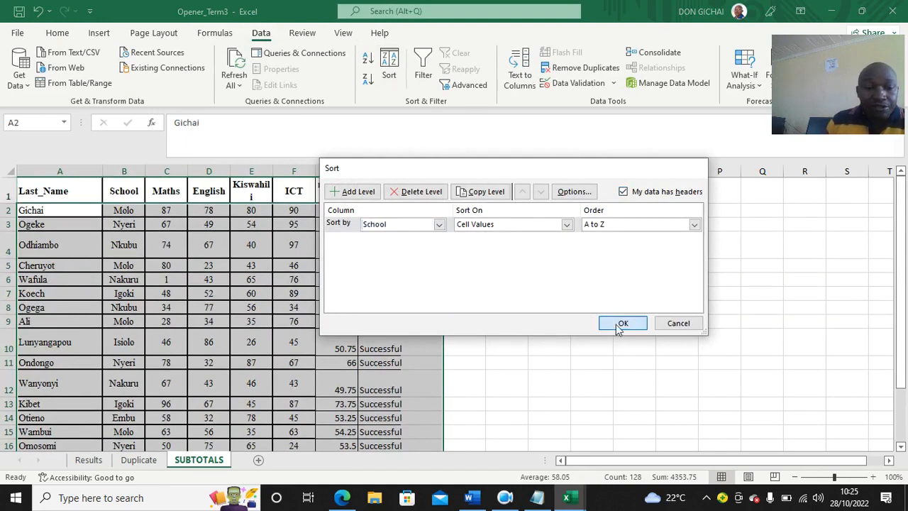
{"action": "left_click", "coordinate": [622, 324]}
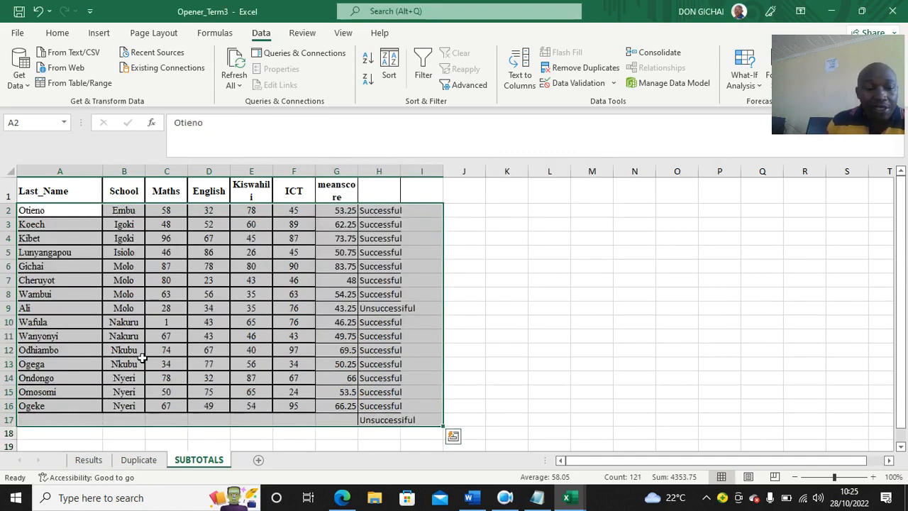
{"action": "mouse_move", "coordinate": [236, 142]}
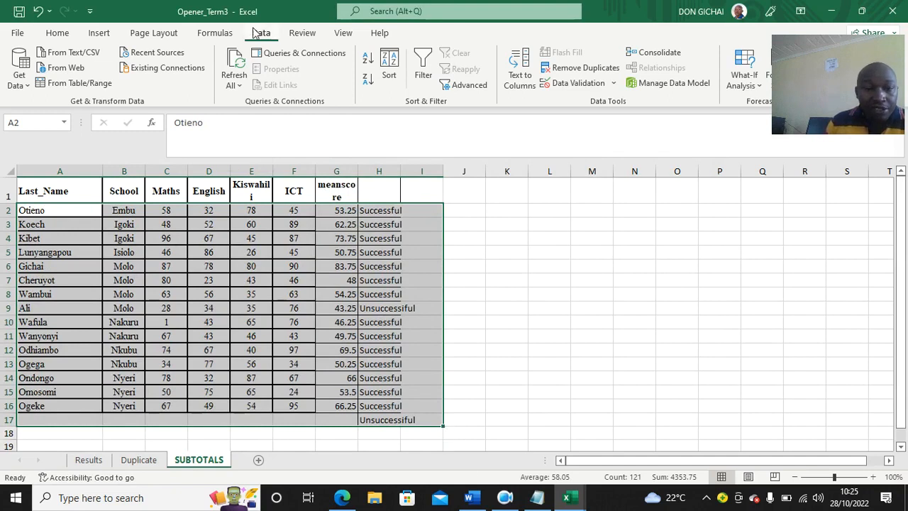
{"action": "mouse_move", "coordinate": [769, 76]}
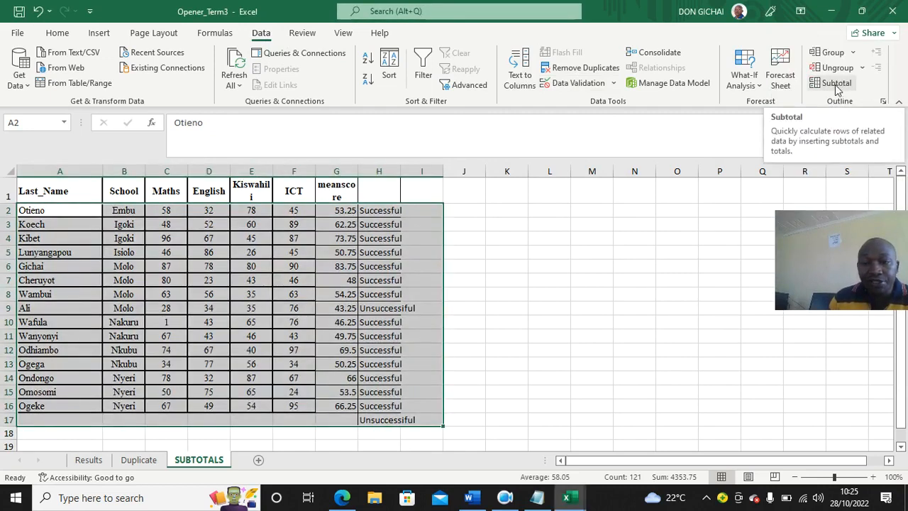
Step: Add Sum subtotals on ICT at each change in School, dismissing the label warning
{"action": "left_click", "coordinate": [837, 82]}
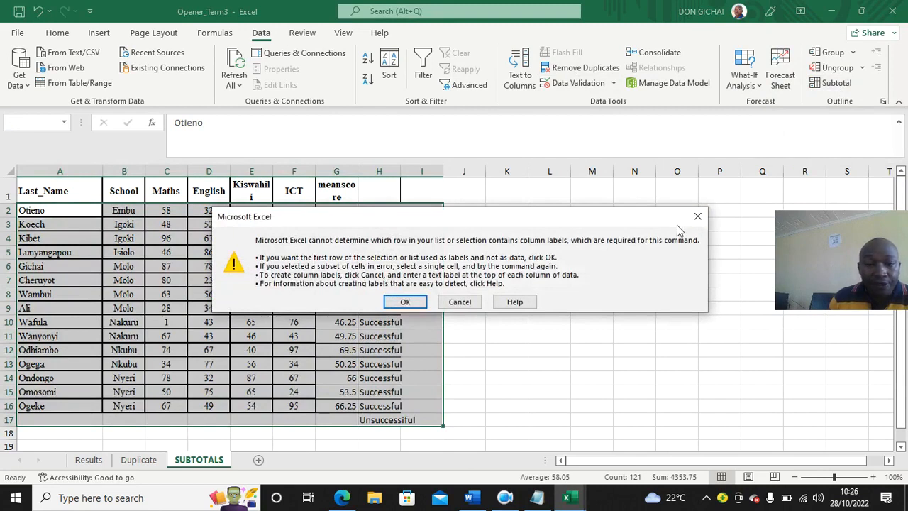
{"action": "left_click", "coordinate": [406, 301]}
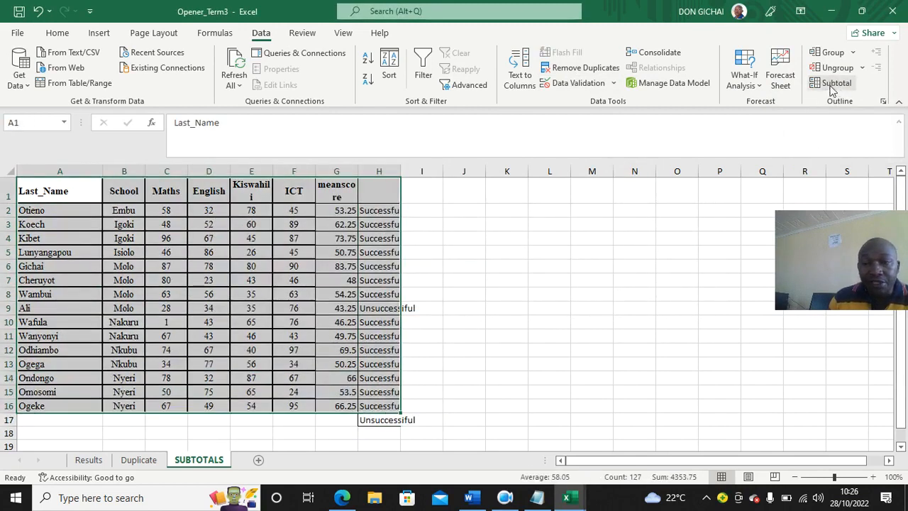
{"action": "left_click", "coordinate": [837, 83]}
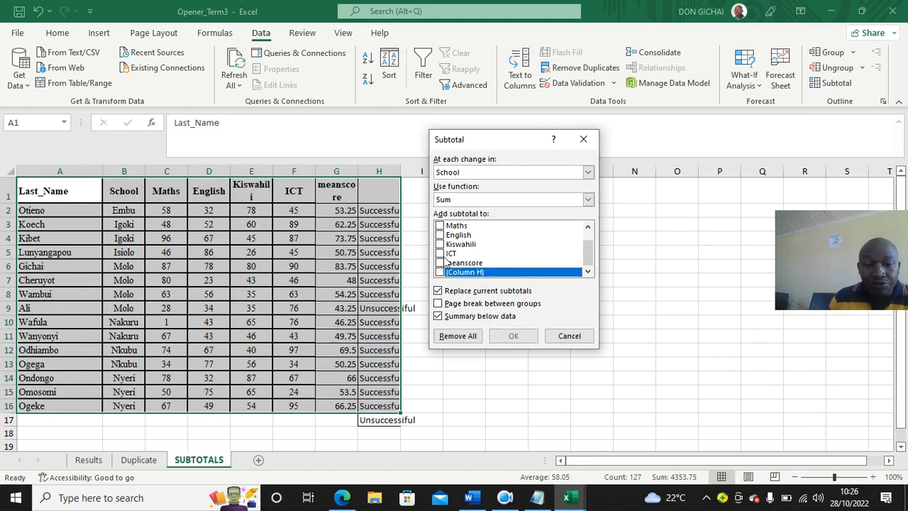
{"action": "left_click", "coordinate": [440, 252]}
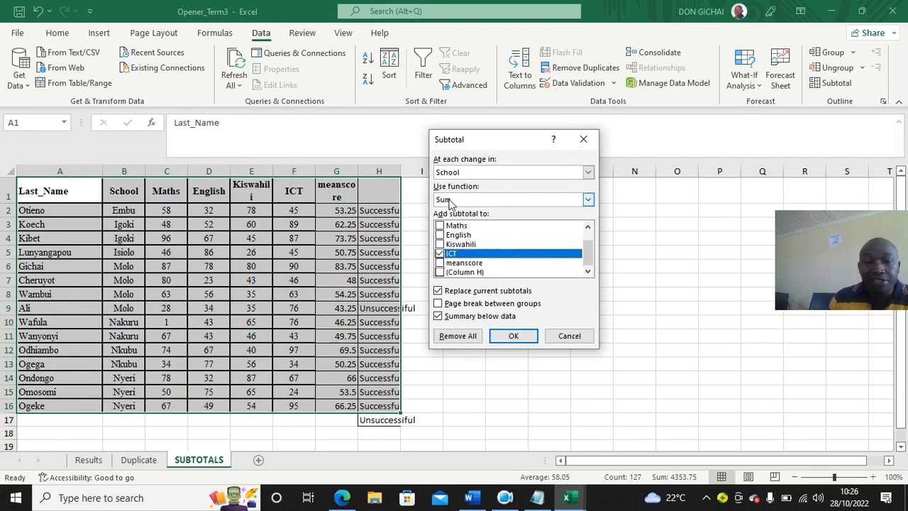
{"action": "left_click", "coordinate": [514, 335]}
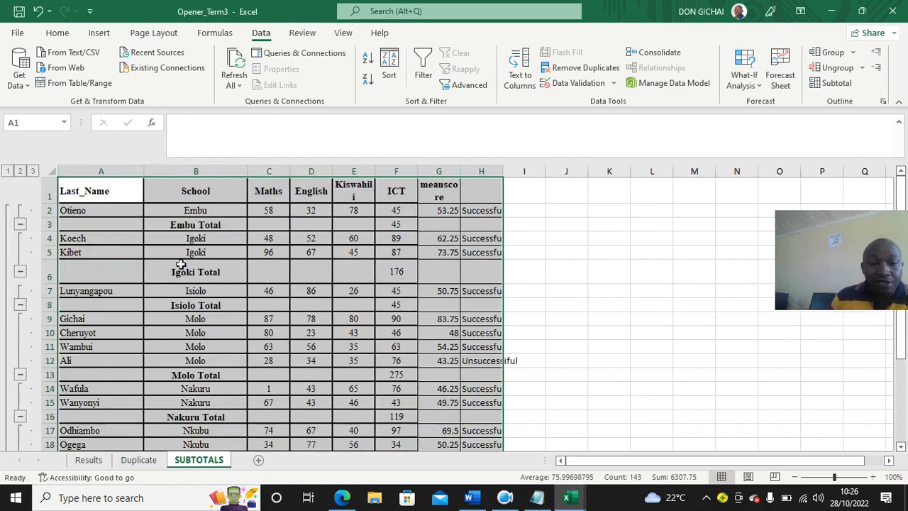
Step: Check the Molo Total subtotal formula and return to the exam instructions
{"action": "left_click", "coordinate": [396, 271]}
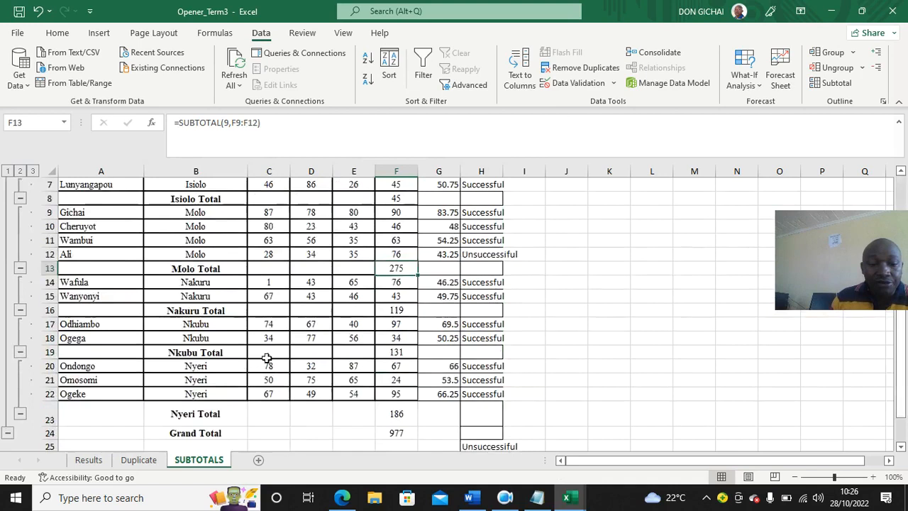
{"action": "mouse_move", "coordinate": [383, 414]}
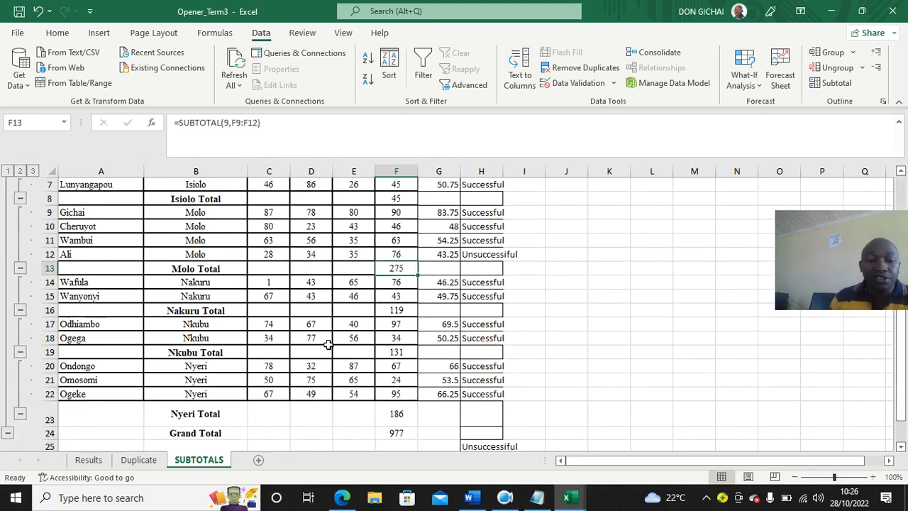
{"action": "left_click", "coordinate": [471, 497]}
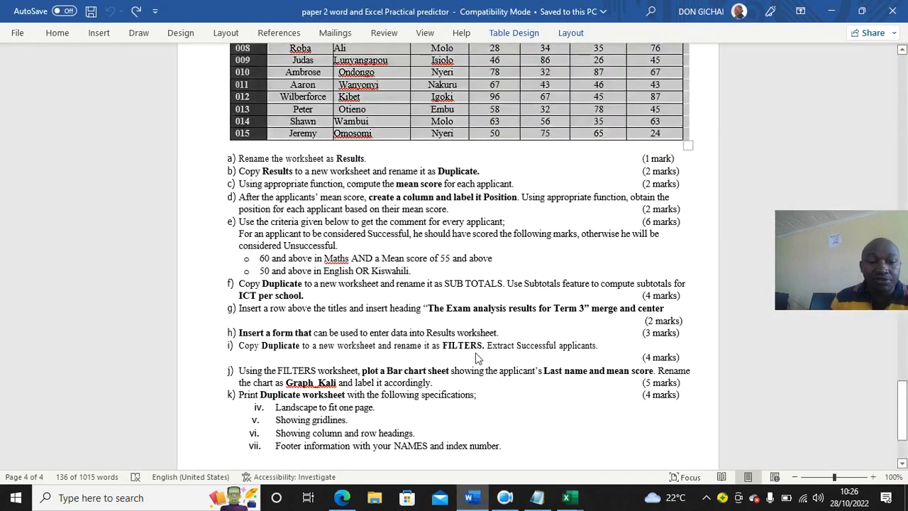
Step: Read the next task in the Word paper and bring Excel back to the front
{"action": "scroll", "scroll_direction": "down", "scroll_amount": 3}
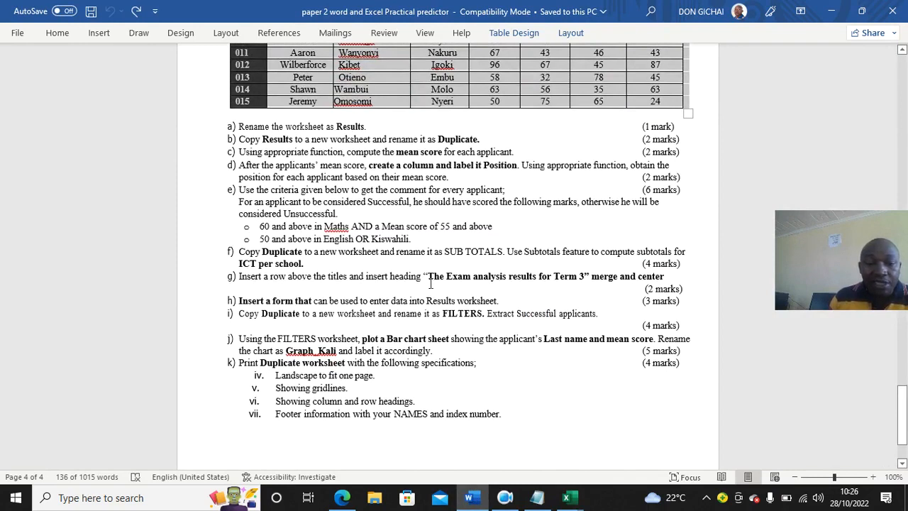
{"action": "mouse_move", "coordinate": [597, 282]}
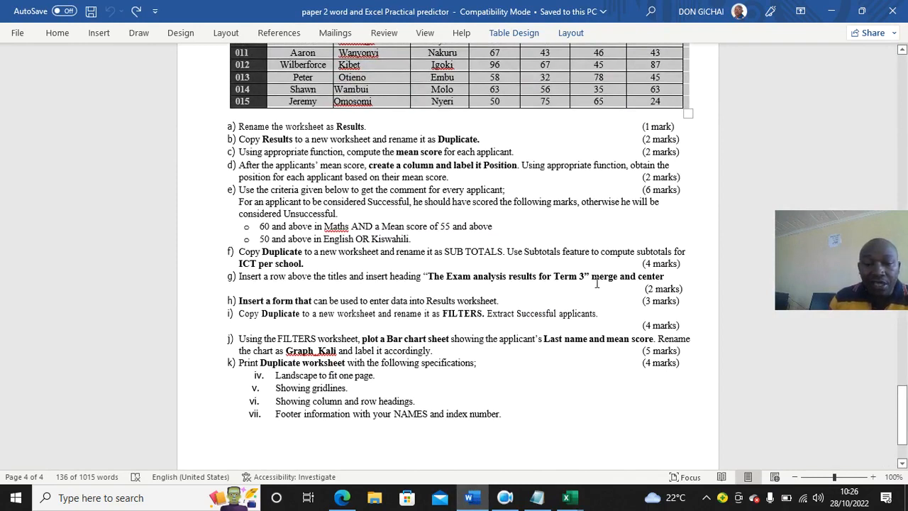
{"action": "left_click_drag", "start_coordinate": [428, 275], "coordinate": [586, 275]}
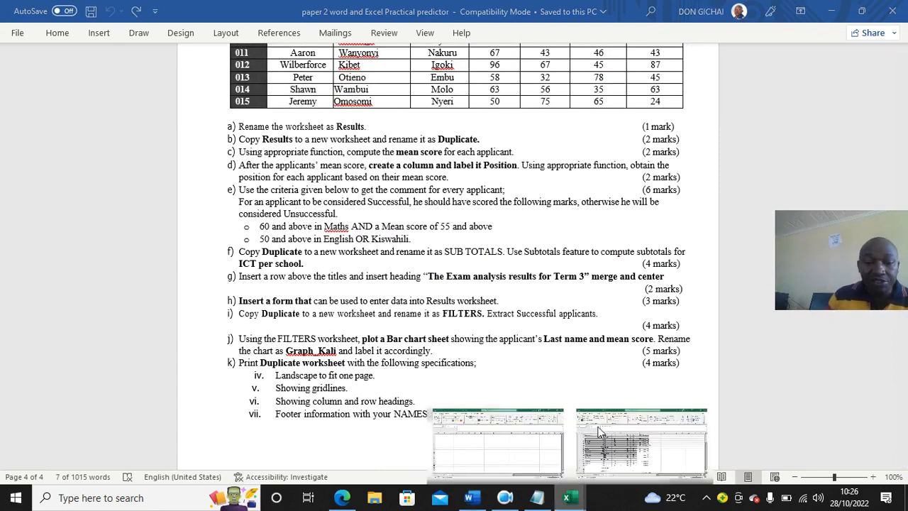
{"action": "left_click", "coordinate": [571, 497]}
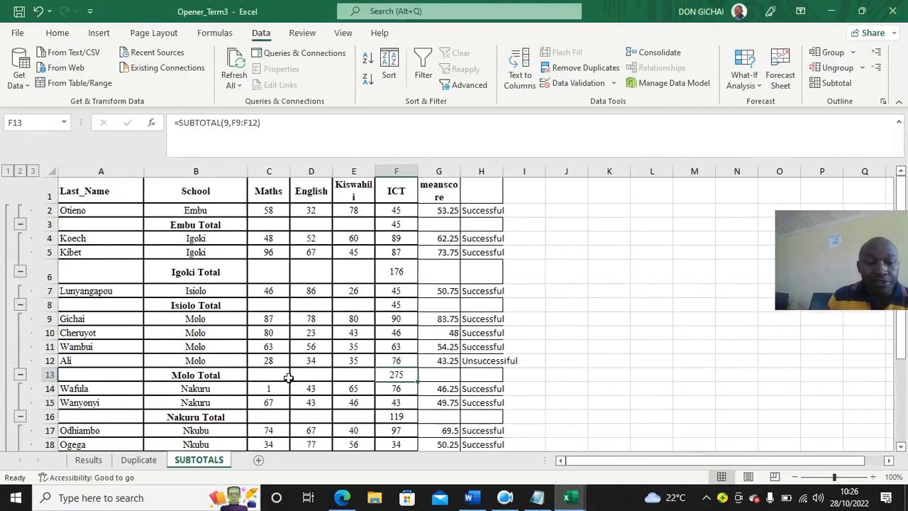
Step: Insert a blank row 1 on the Results sheet and merge it across A to H
{"action": "left_click", "coordinate": [88, 459]}
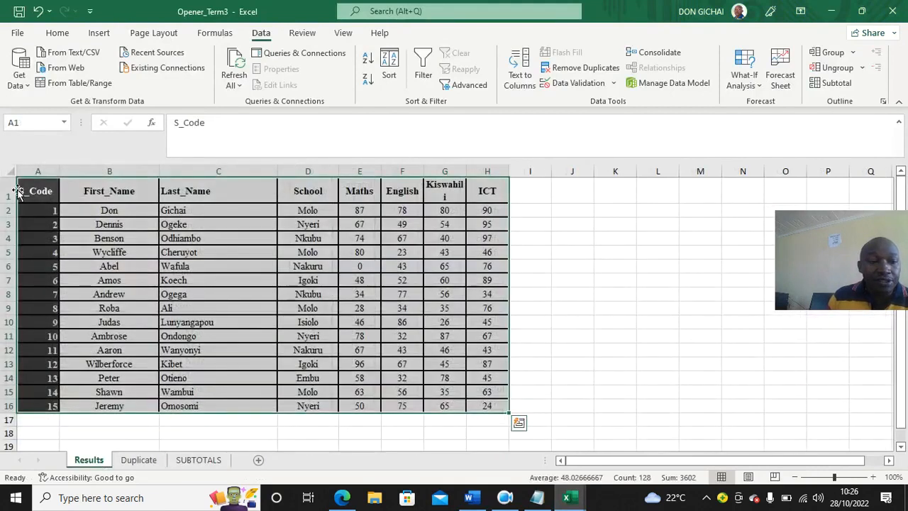
{"action": "right_click", "coordinate": [39, 191]}
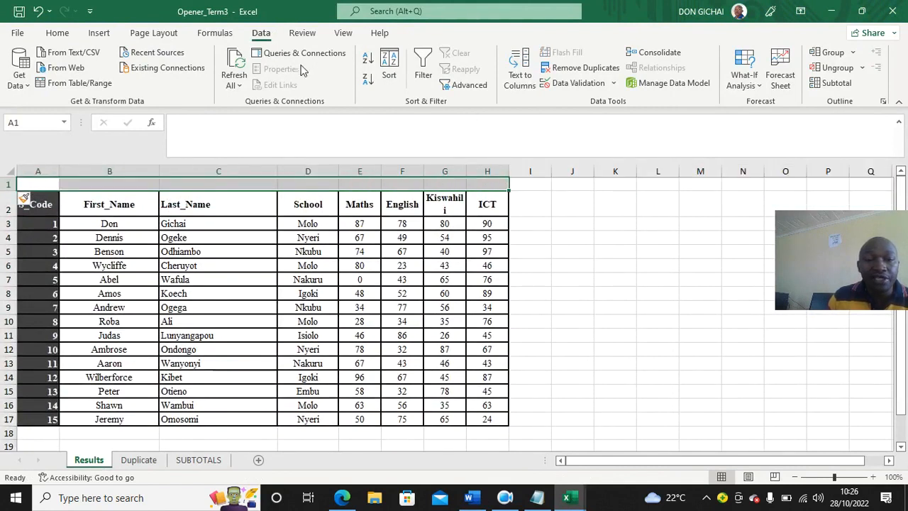
{"action": "left_click", "coordinate": [57, 33]}
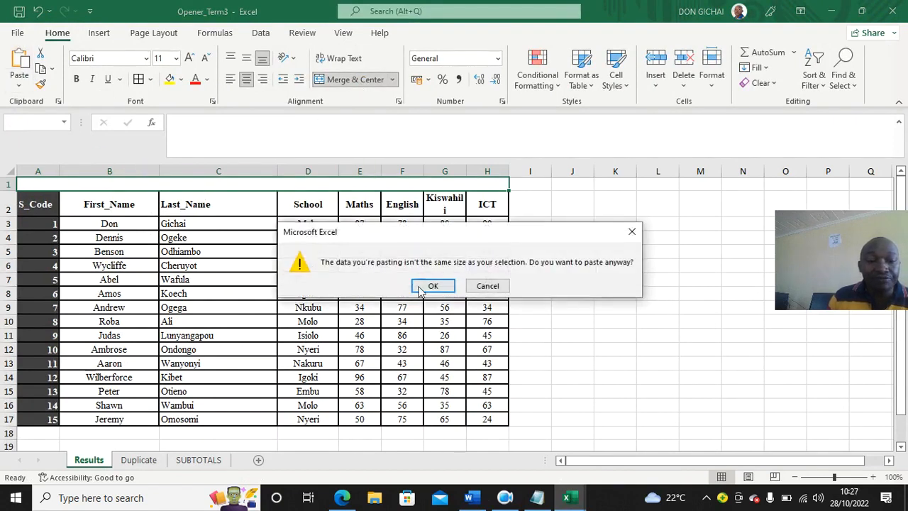
{"action": "left_click", "coordinate": [433, 285]}
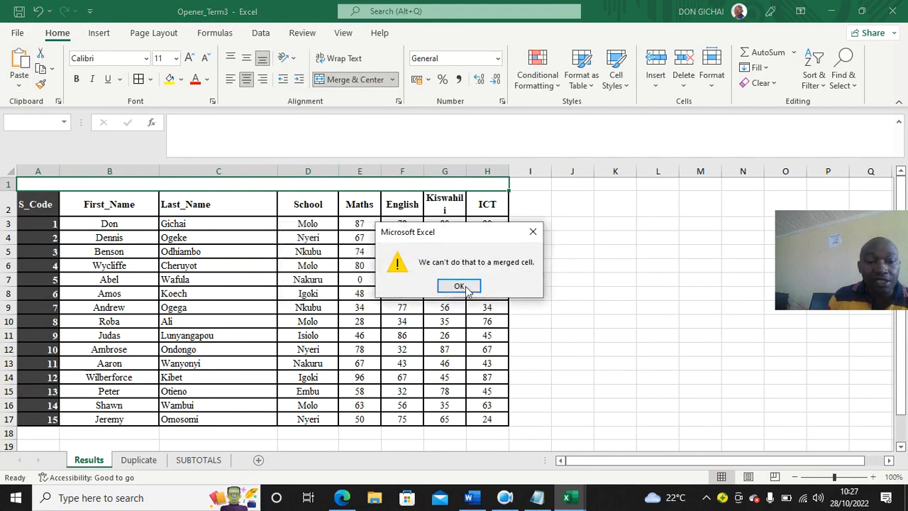
{"action": "left_click", "coordinate": [459, 285]}
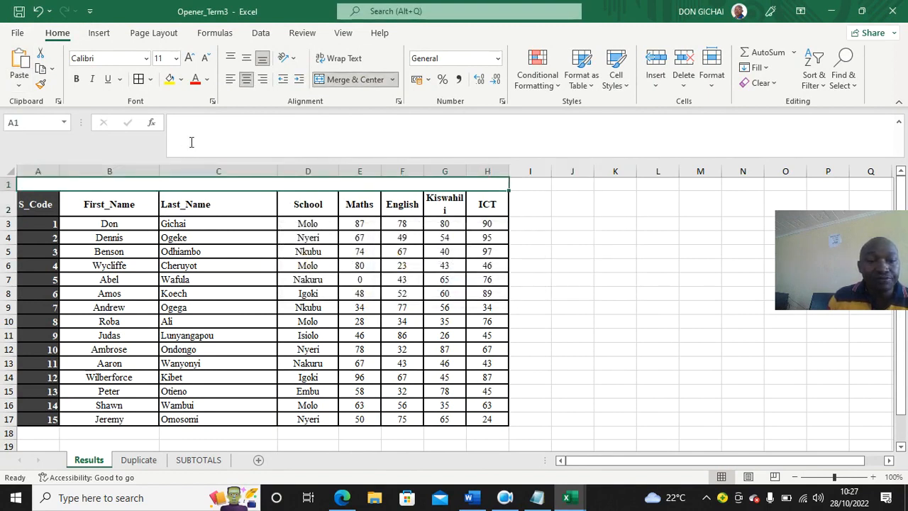
{"action": "mouse_move", "coordinate": [190, 142]}
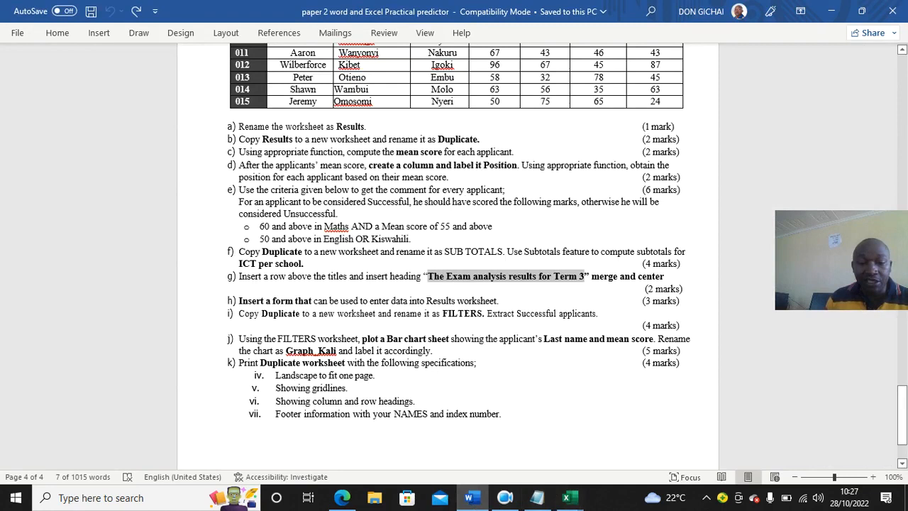
Step: Make the merged title read 'The exams analysis results term 3' in larger text
{"action": "left_click", "coordinate": [570, 497]}
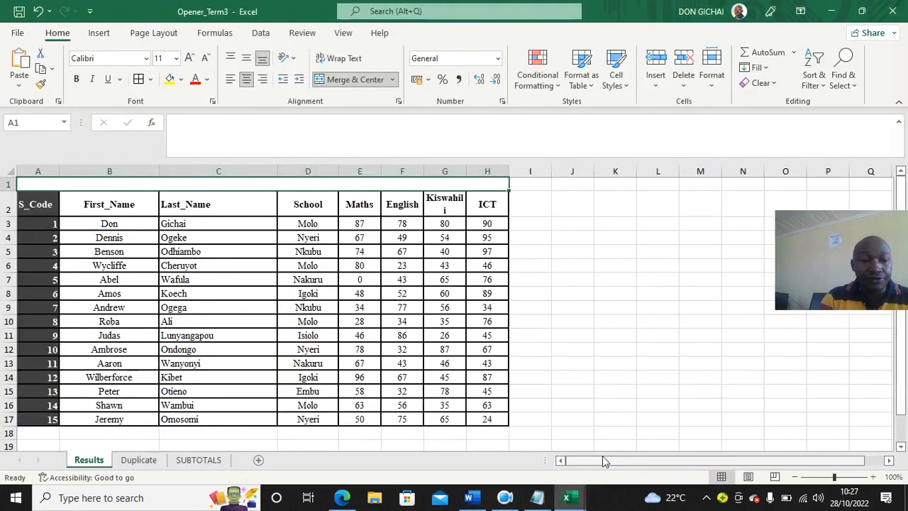
{"action": "type", "text": "The exams analaya"}
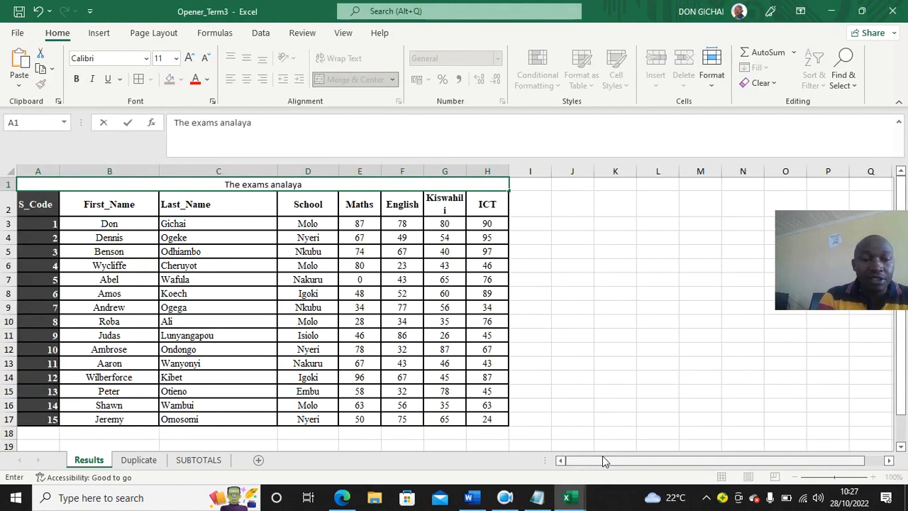
{"action": "key", "text": "BackSpace"}
{"action": "type", "text": "sis results"}
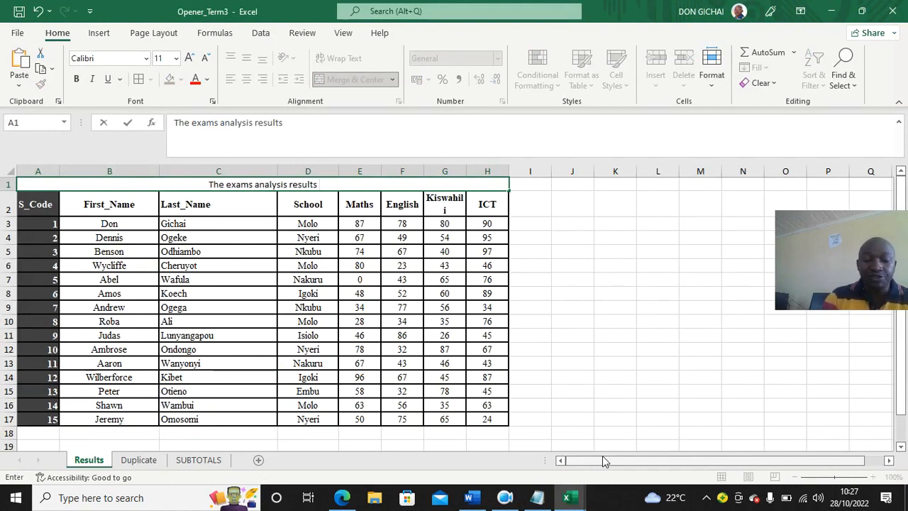
{"action": "type", "text": "term 3"}
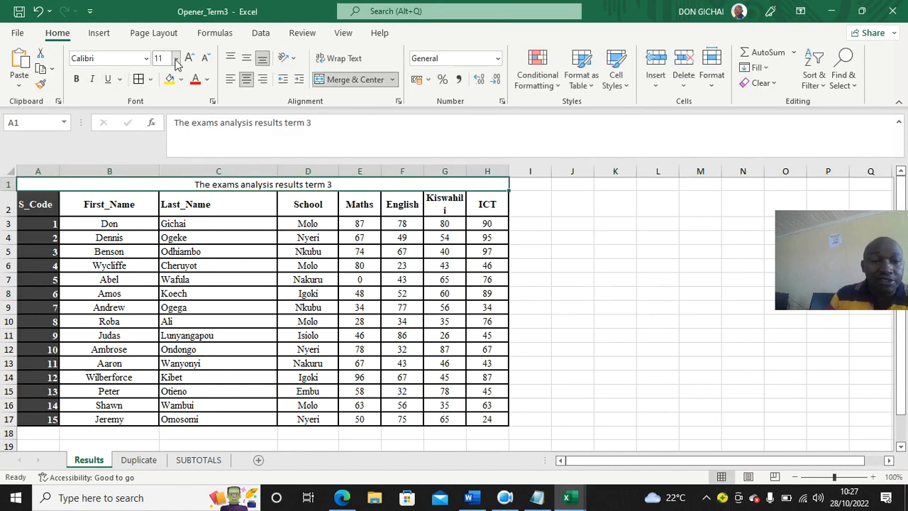
{"action": "left_click", "coordinate": [173, 58]}
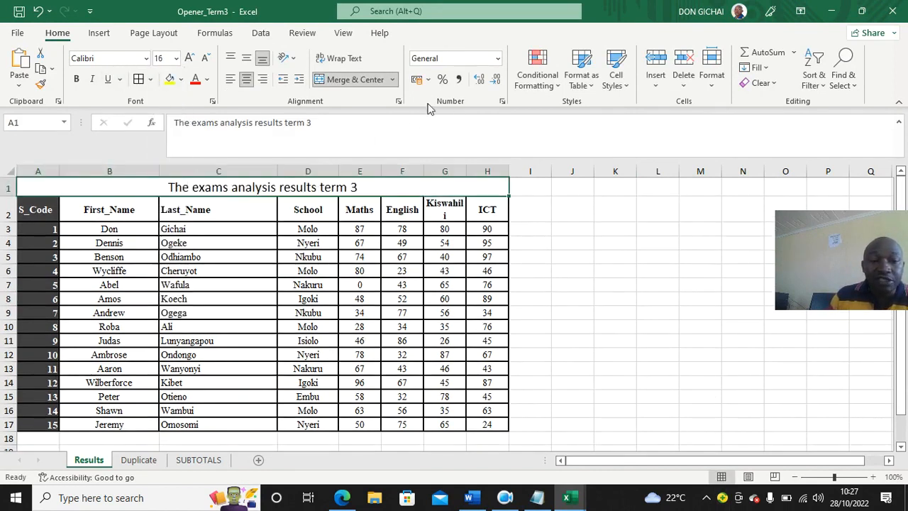
{"action": "left_click", "coordinate": [744, 271]}
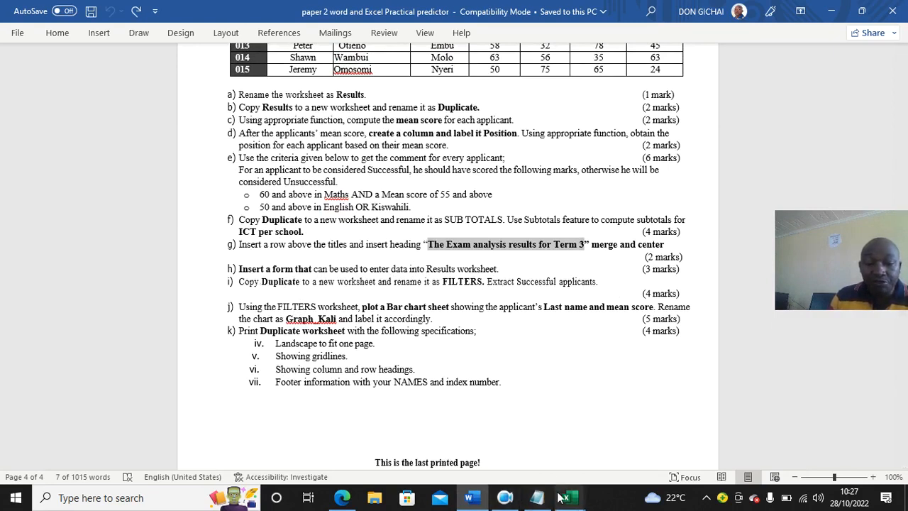
Step: Insert a new sheet beside Duplicate and name it filters
{"action": "left_click", "coordinate": [570, 497]}
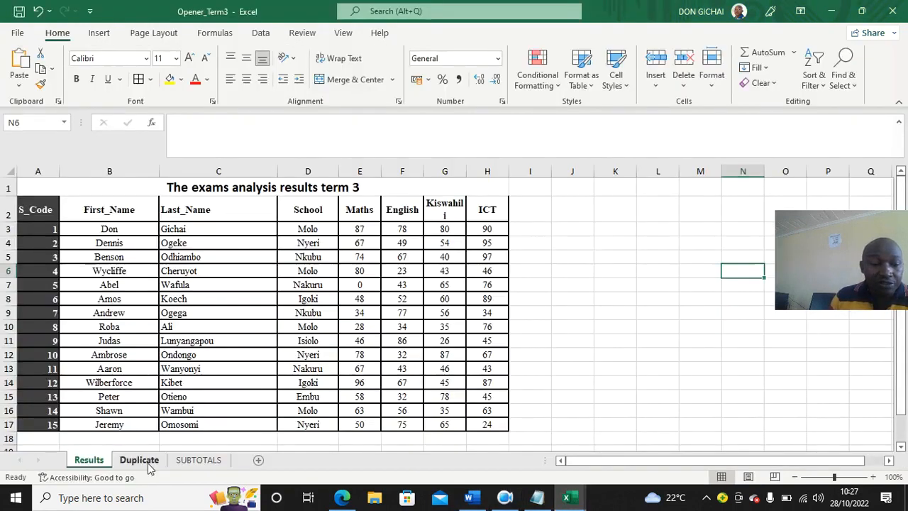
{"action": "left_click", "coordinate": [139, 460]}
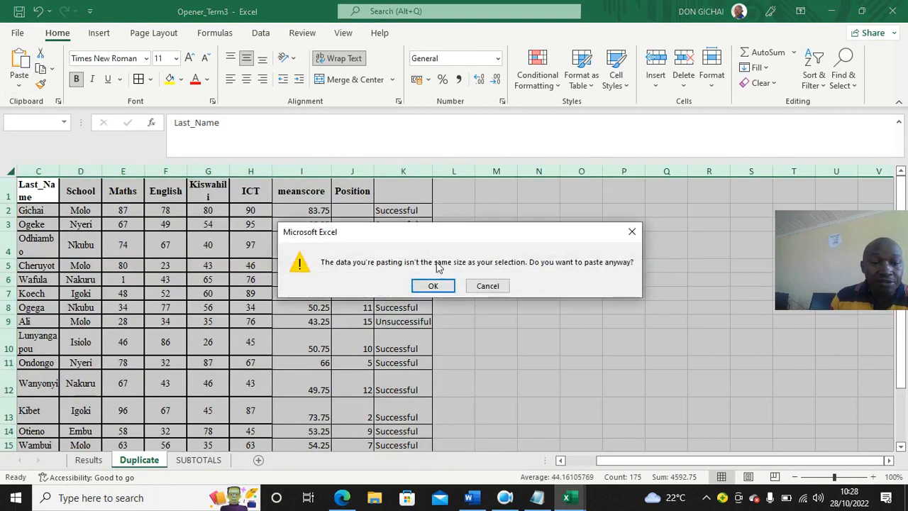
{"action": "left_click", "coordinate": [433, 285]}
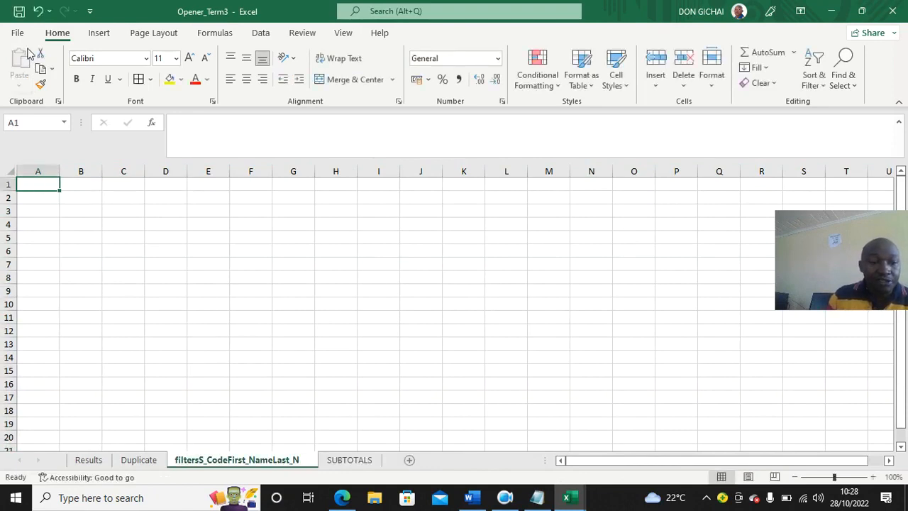
{"action": "left_click", "coordinate": [139, 460]}
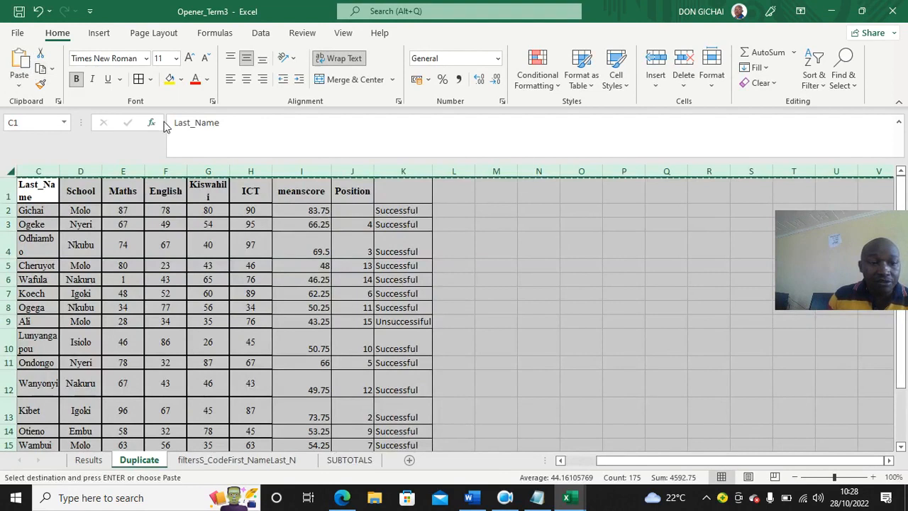
{"action": "left_click", "coordinate": [237, 460]}
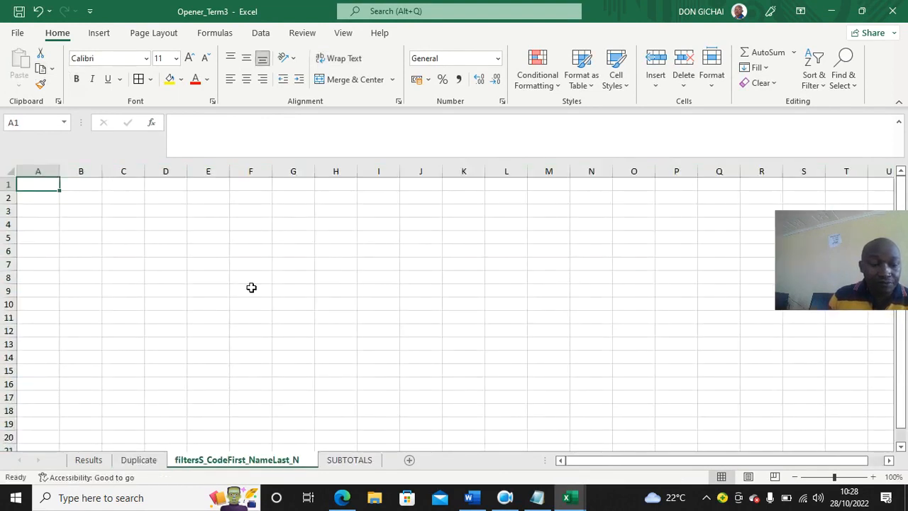
{"action": "left_click", "coordinate": [164, 289]}
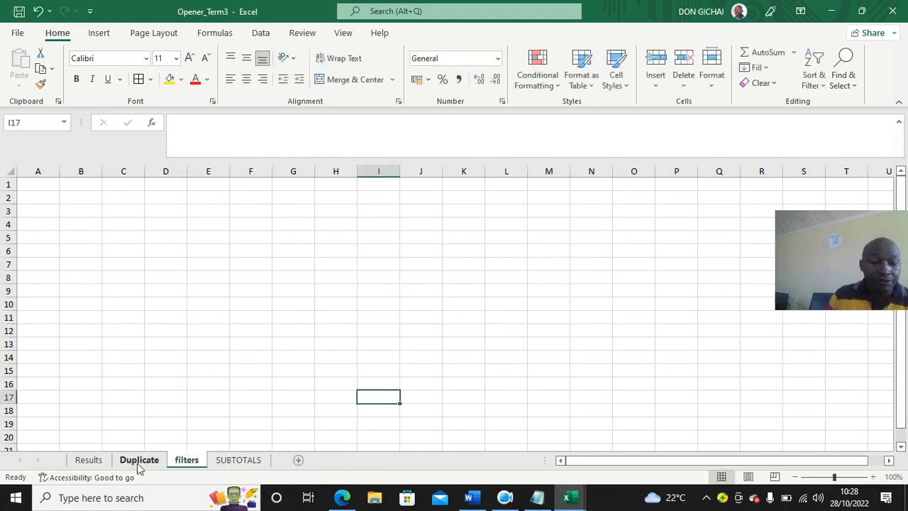
Step: Paste the Duplicate sheet's full applicant table into the filters sheet at A1
{"action": "left_click", "coordinate": [139, 460]}
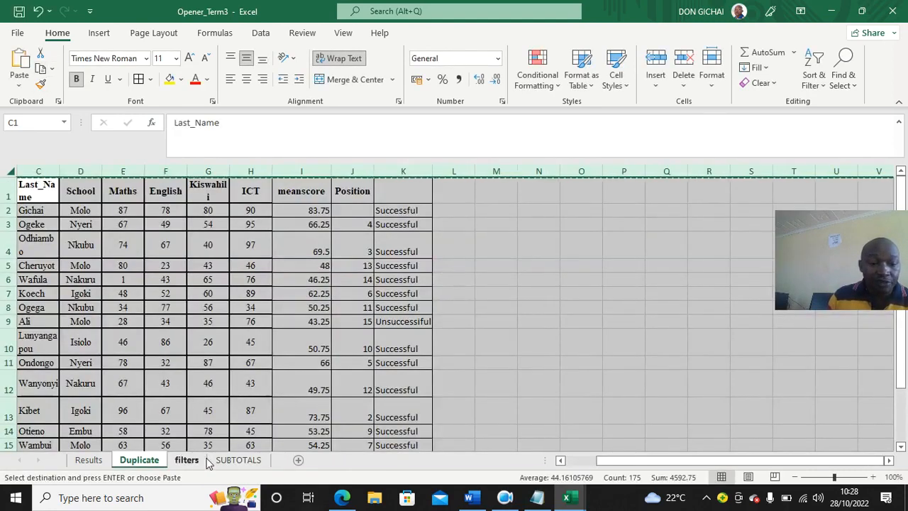
{"action": "left_click", "coordinate": [187, 460]}
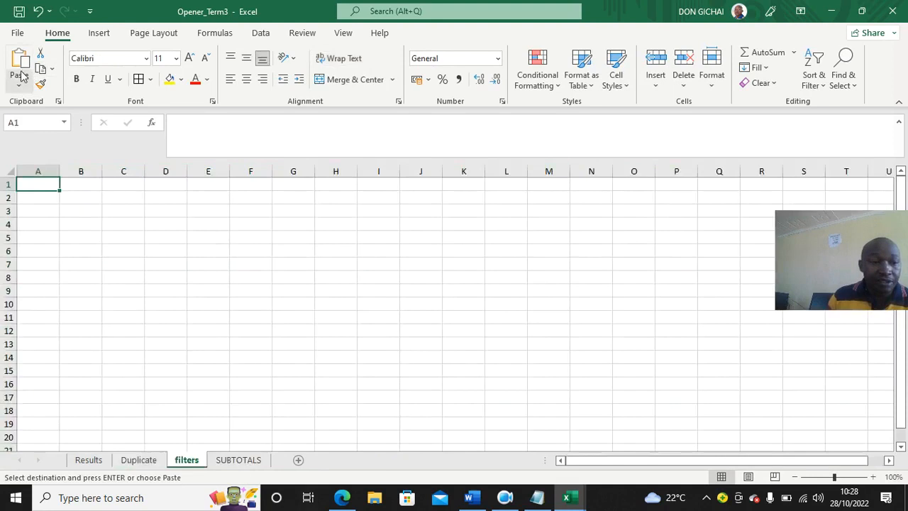
{"action": "left_click", "coordinate": [20, 64]}
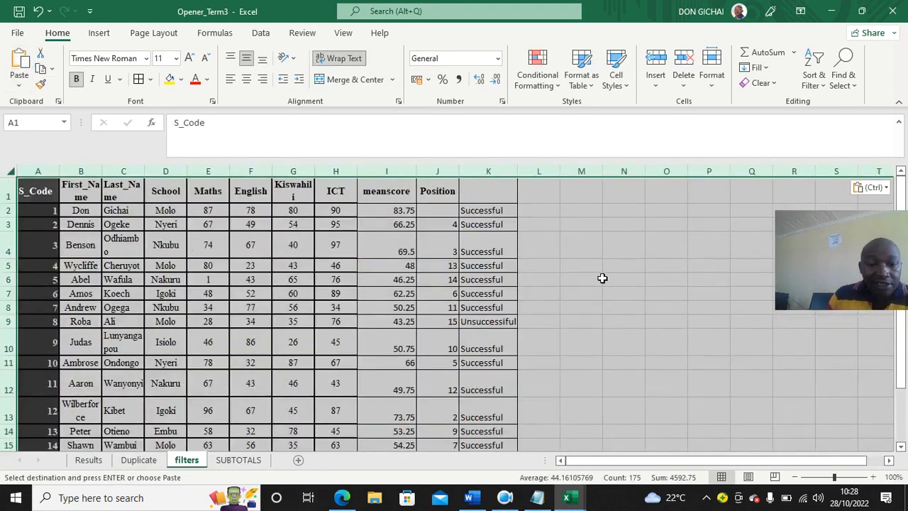
{"action": "left_click", "coordinate": [624, 244]}
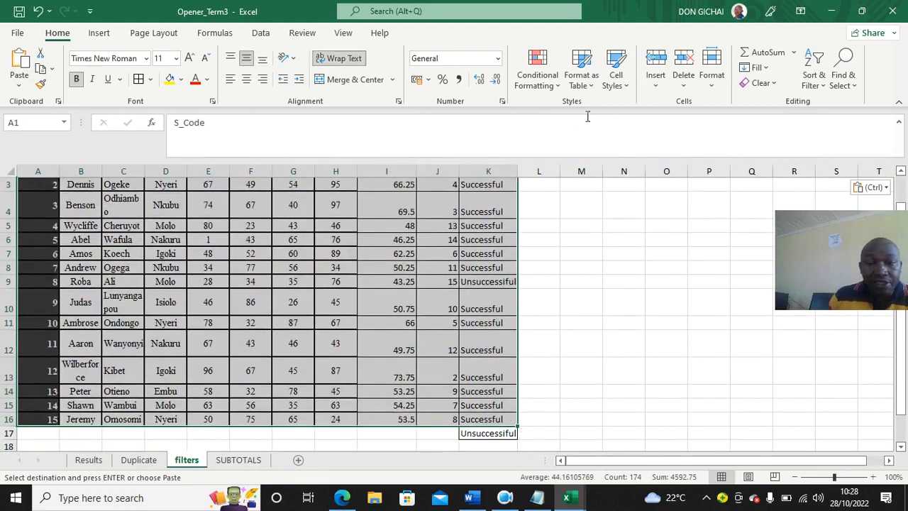
{"action": "left_click", "coordinate": [261, 32]}
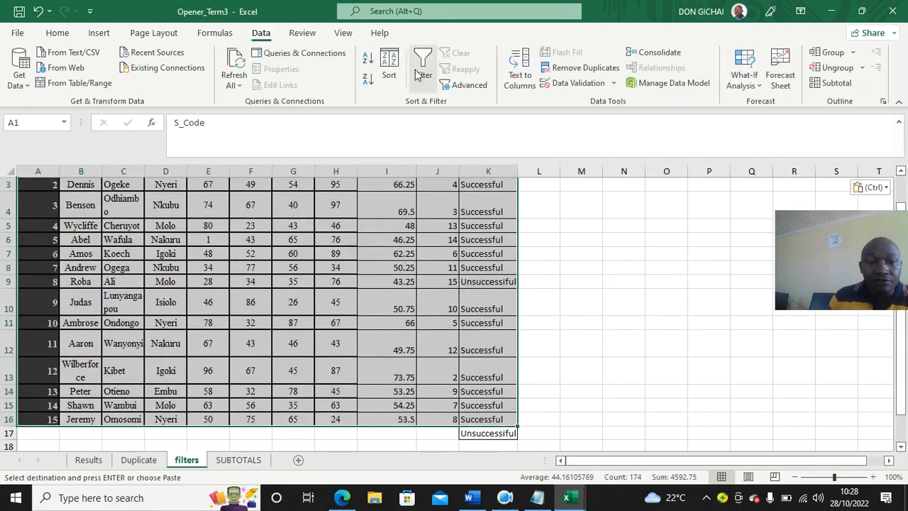
Step: Filter the comment column to Successful only, leaving 14 of 16 records
{"action": "left_click", "coordinate": [423, 64]}
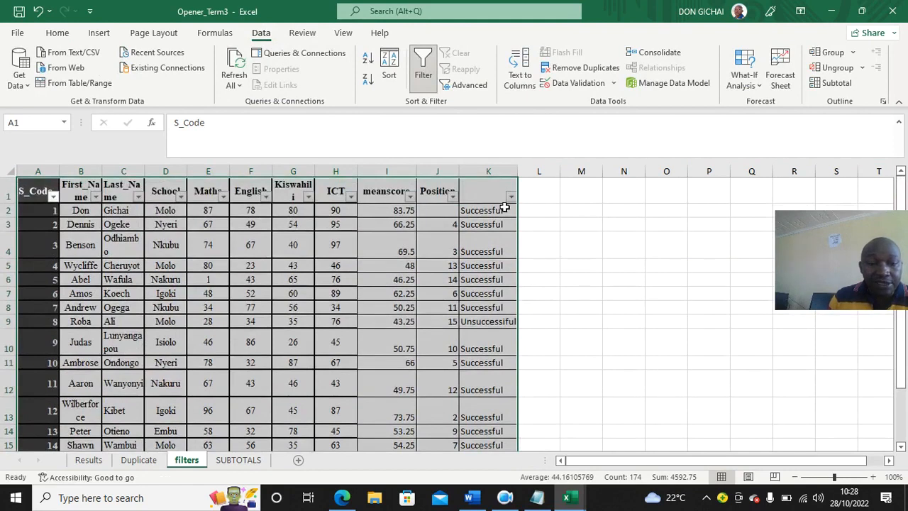
{"action": "left_click", "coordinate": [511, 195]}
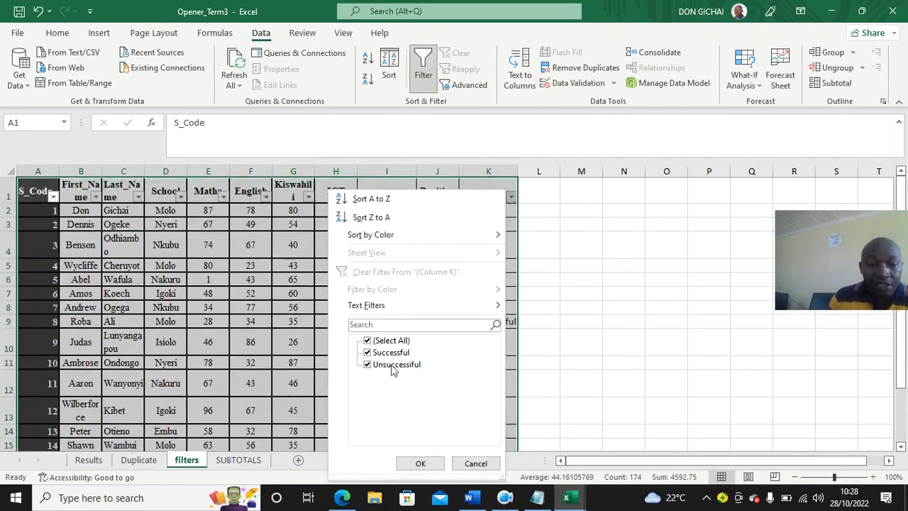
{"action": "left_click", "coordinate": [368, 363]}
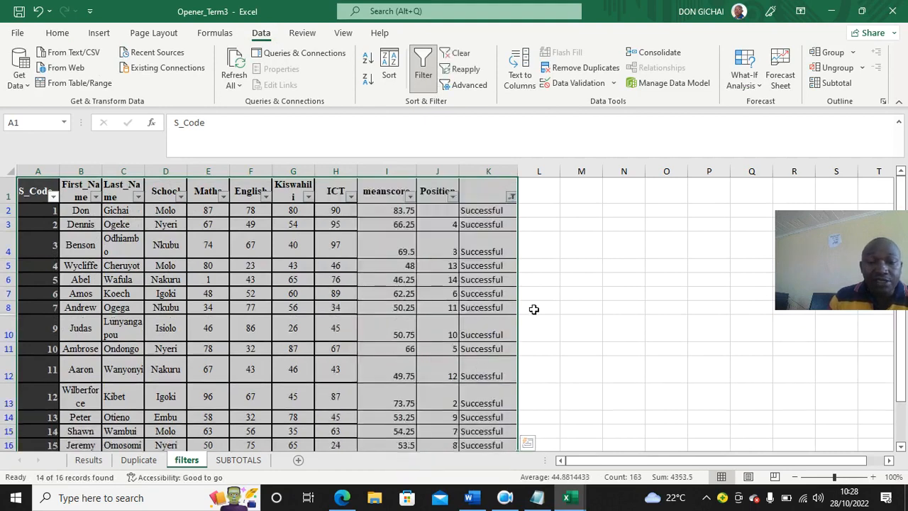
{"action": "scroll", "scroll_direction": "down", "scroll_amount": 3}
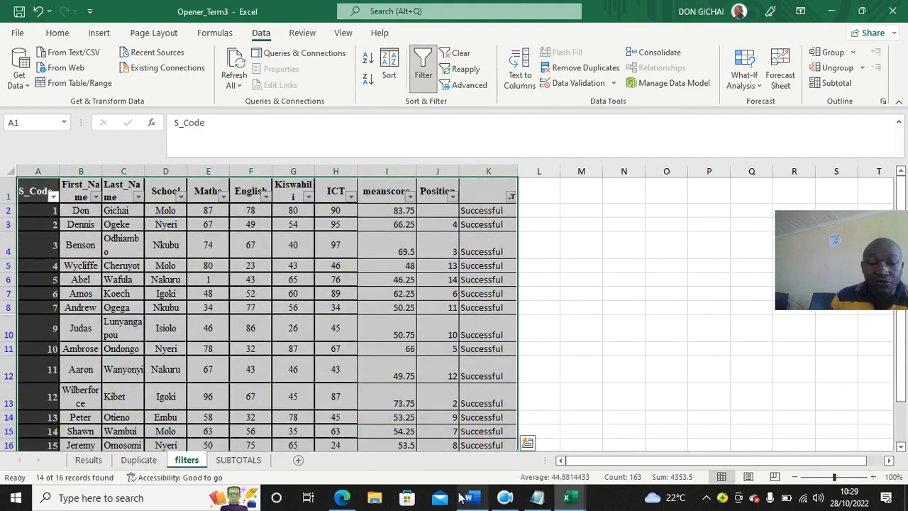
{"action": "left_click", "coordinate": [505, 496]}
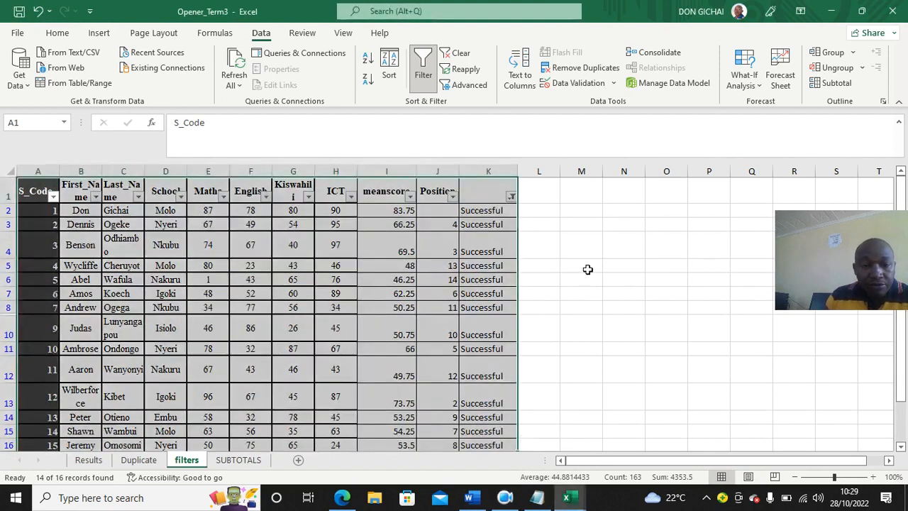
{"action": "mouse_move", "coordinate": [664, 293]}
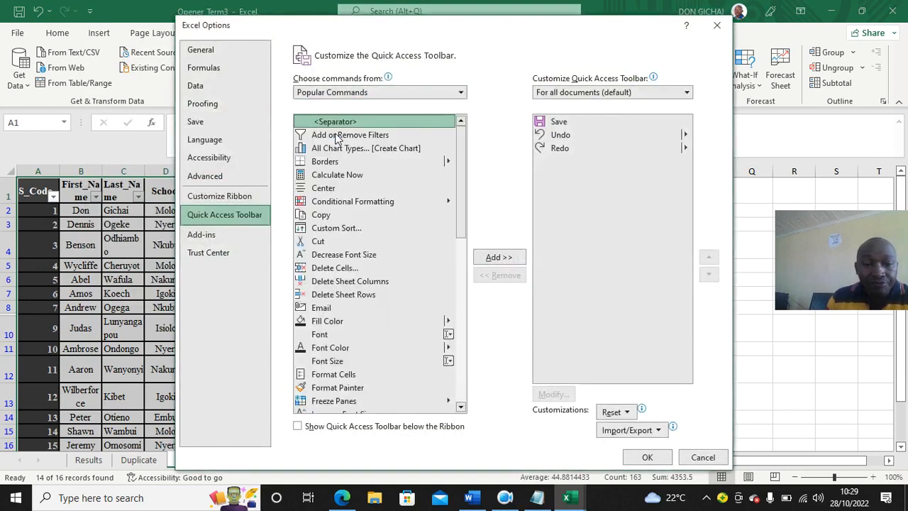
{"action": "mouse_move", "coordinate": [474, 188]}
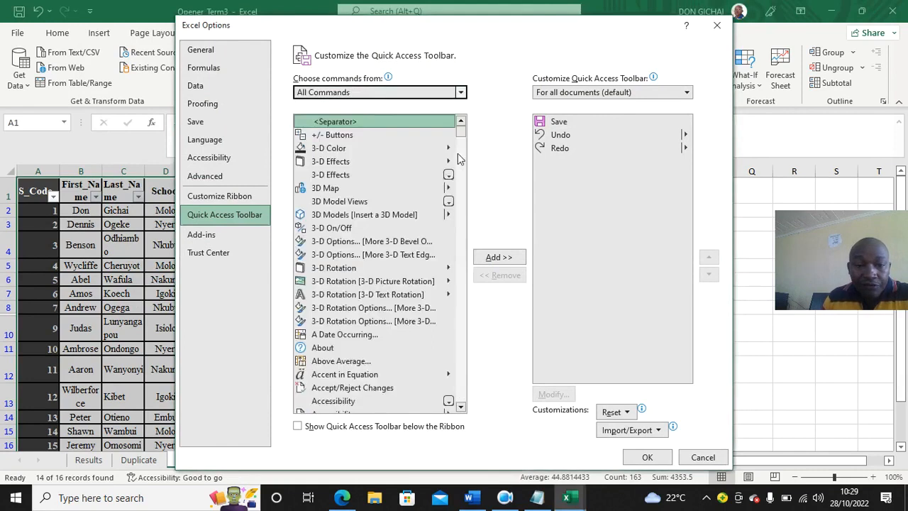
Step: Add the Form... command from All Commands to the Quick Access Toolbar
{"action": "scroll", "scroll_direction": "down", "scroll_amount": 3}
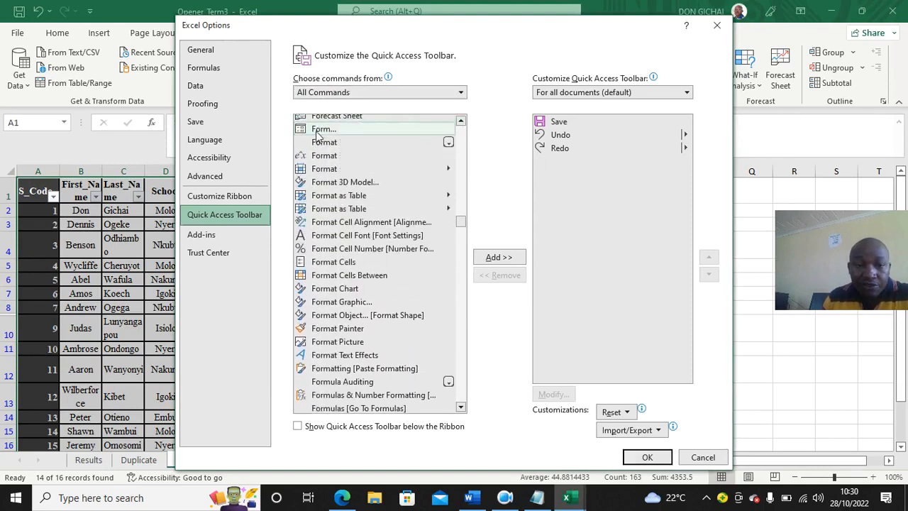
{"action": "left_click", "coordinate": [499, 257]}
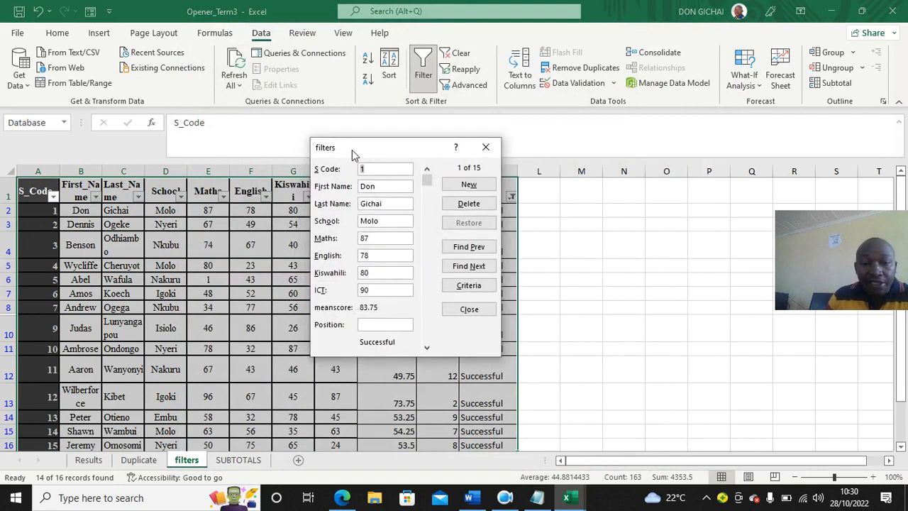
{"action": "mouse_move", "coordinate": [508, 378]}
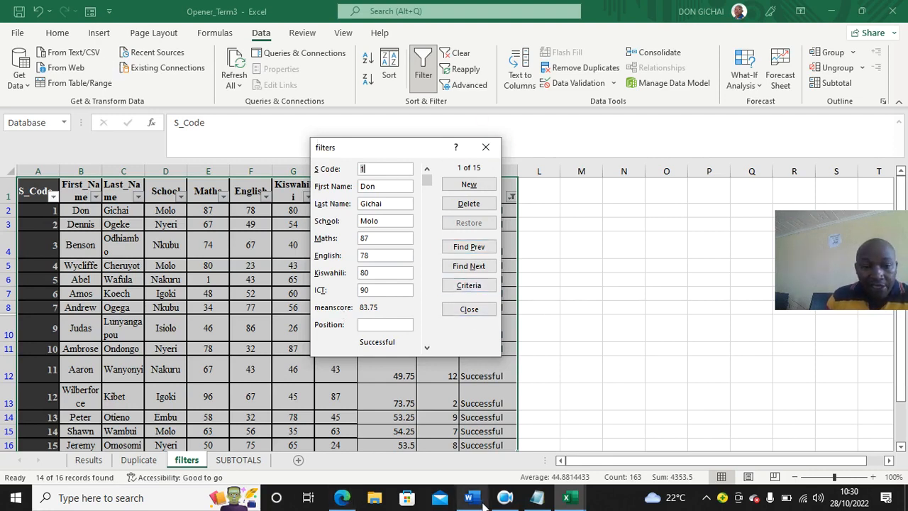
Step: Switch to the Word question paper from the taskbar
{"action": "left_click", "coordinate": [471, 496]}
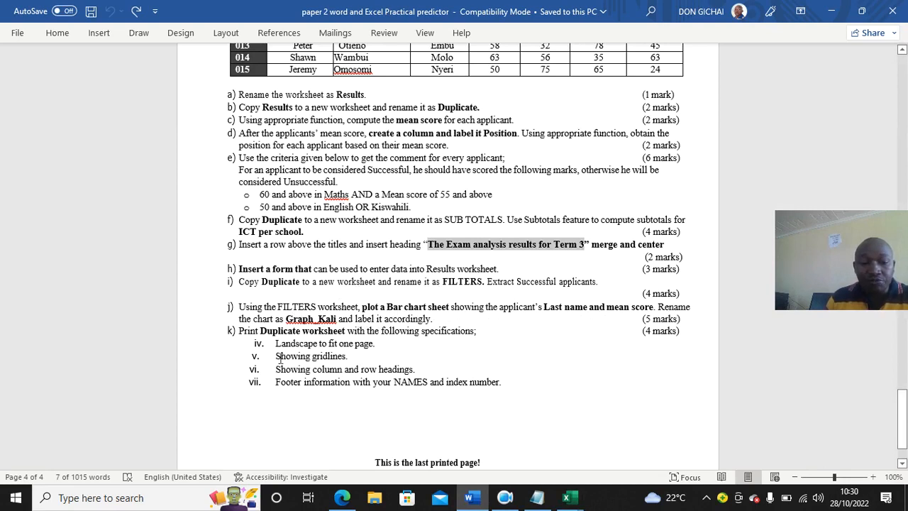
{"action": "mouse_move", "coordinate": [502, 414]}
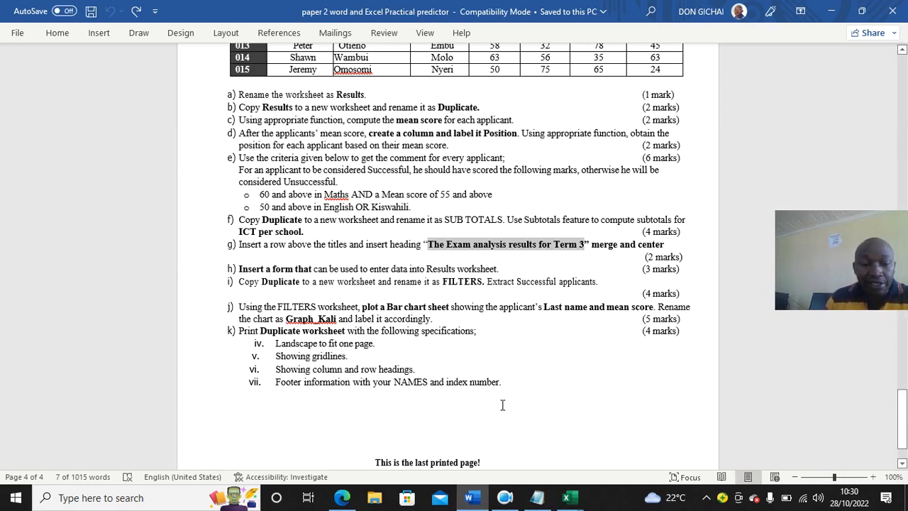
{"action": "mouse_move", "coordinate": [505, 400]}
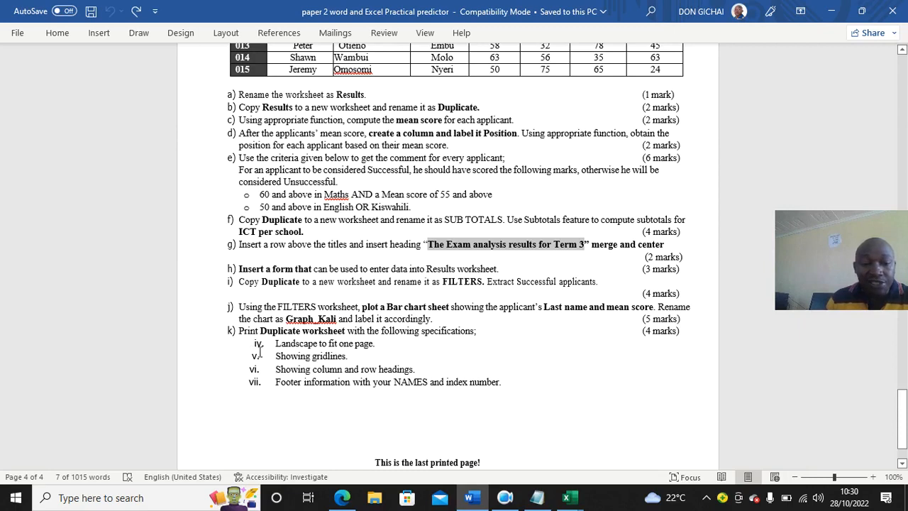
Step: Move the 'Print Duplicate worksheet' line below sub-items iv–vii, then return to Excel
{"action": "left_click_drag", "start_coordinate": [274, 342], "coordinate": [500, 381]}
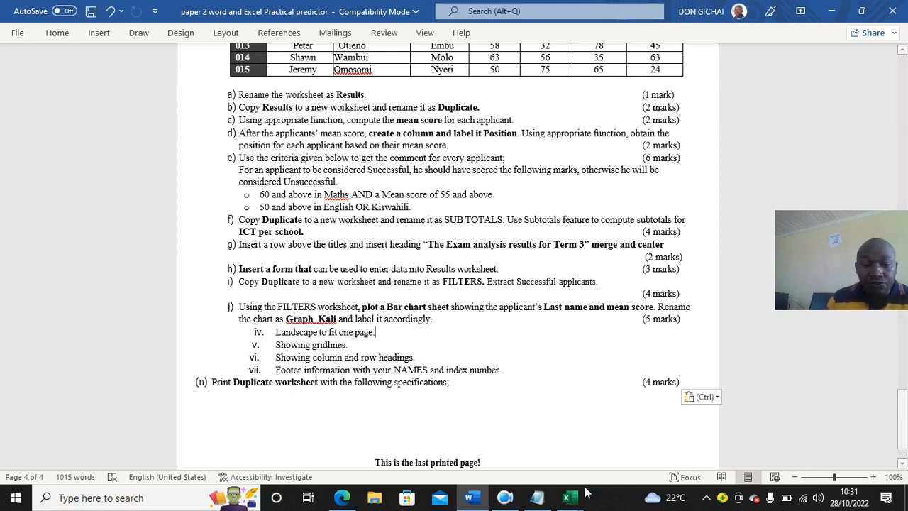
{"action": "mouse_move", "coordinate": [596, 500]}
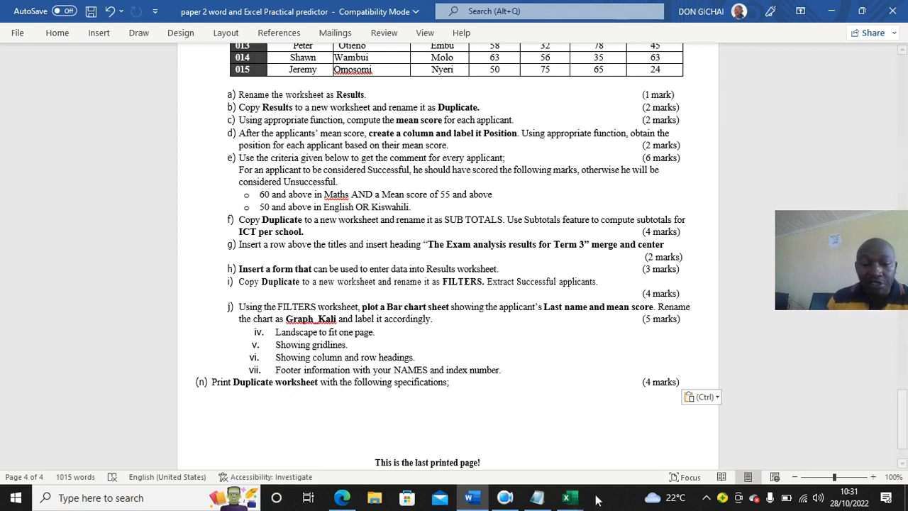
{"action": "left_click", "coordinate": [570, 496]}
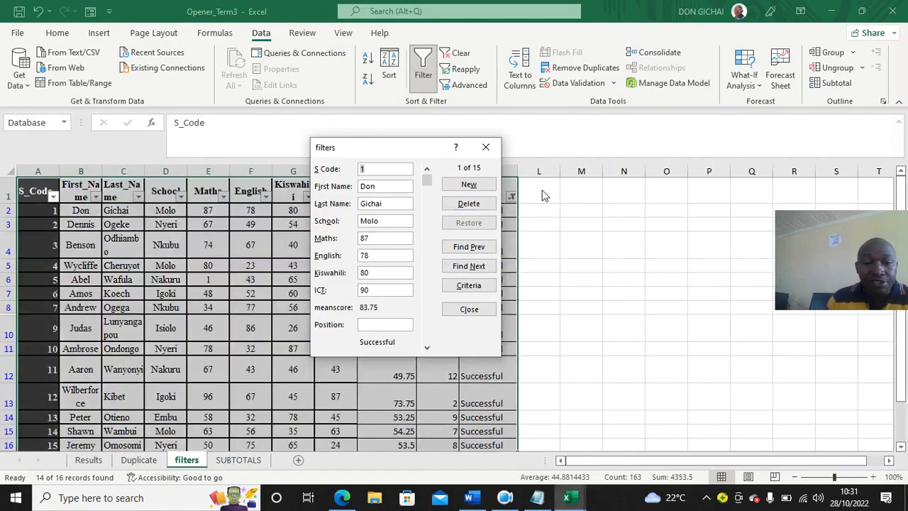
Step: Close the data form and insert a 2-D bar chart of meanscore against Last_Name
{"action": "left_click", "coordinate": [468, 309]}
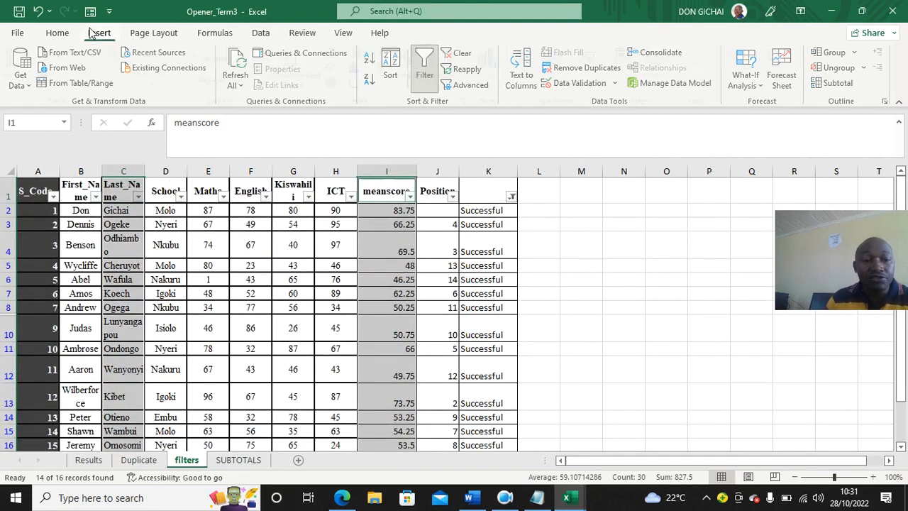
{"action": "left_click", "coordinate": [99, 33]}
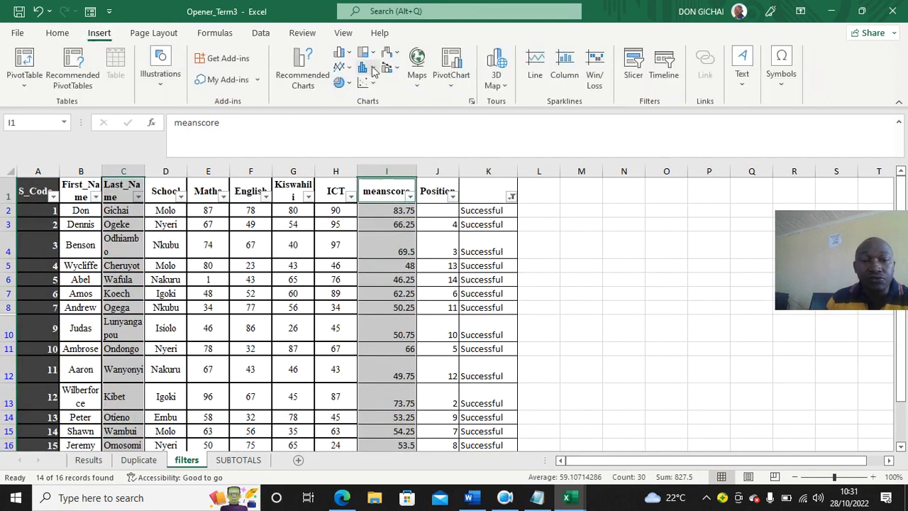
{"action": "left_click", "coordinate": [364, 54]}
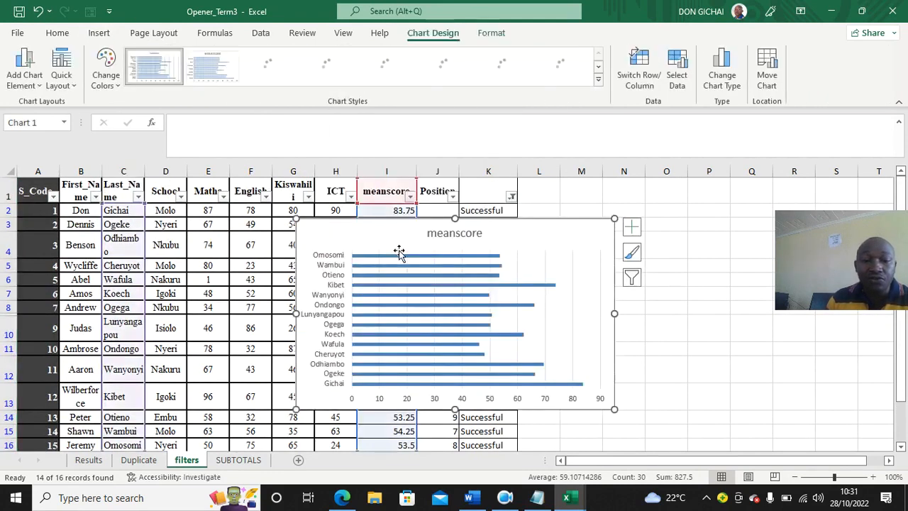
{"action": "mouse_move", "coordinate": [399, 253]}
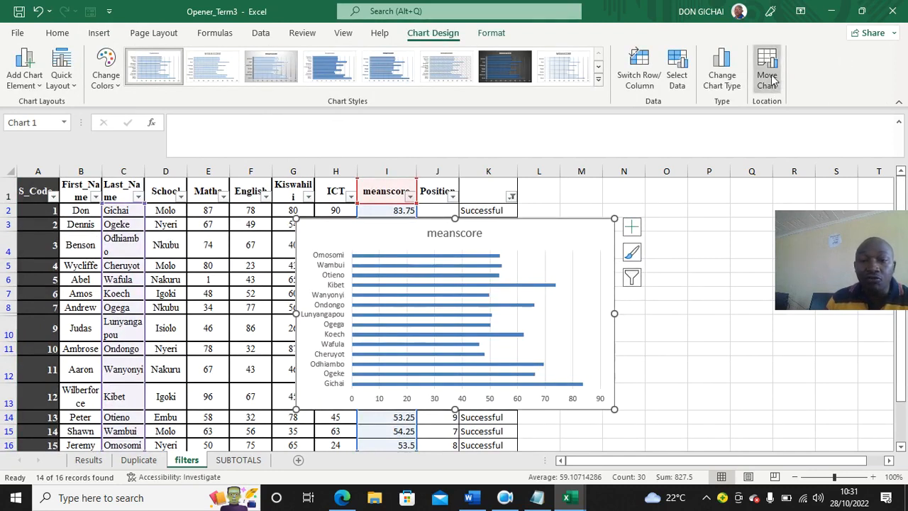
Step: Move the chart to a new chart sheet named Graph_kali
{"action": "left_click", "coordinate": [767, 68]}
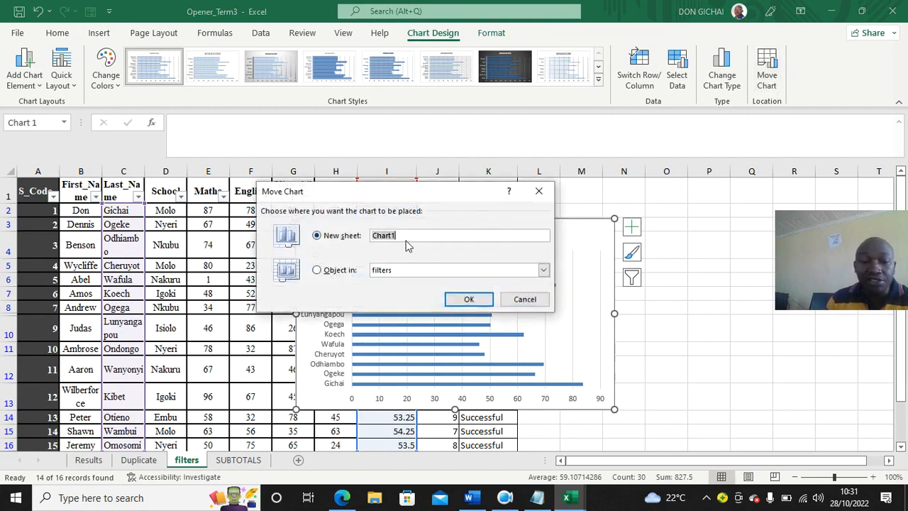
{"action": "type", "text": "G"}
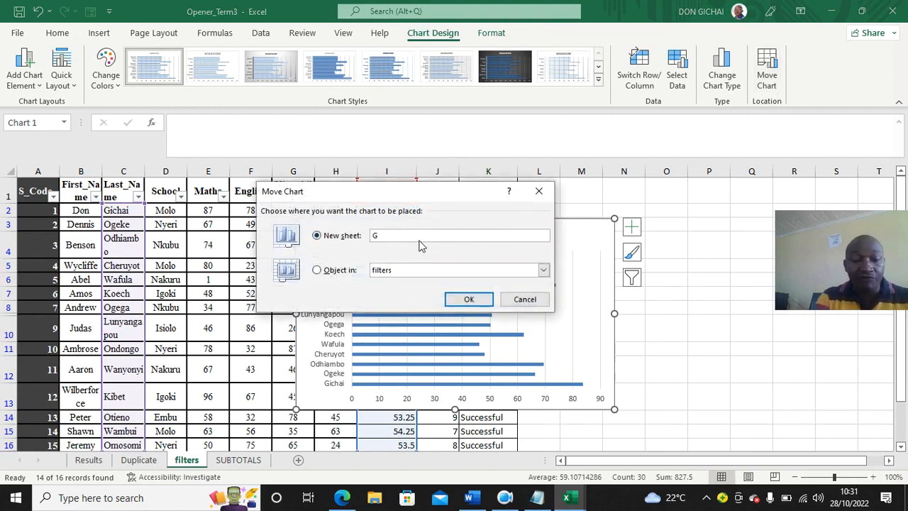
{"action": "type", "text": "raph ka"}
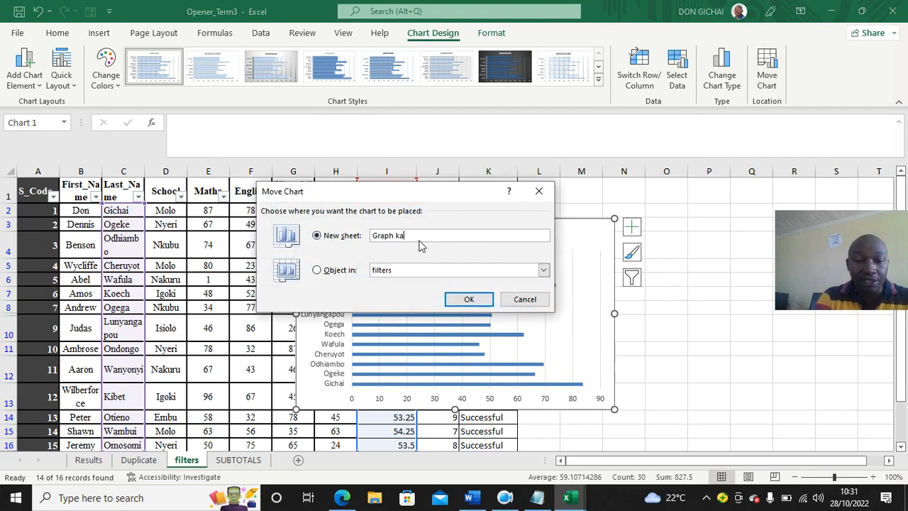
{"action": "key", "text": "backspace"}
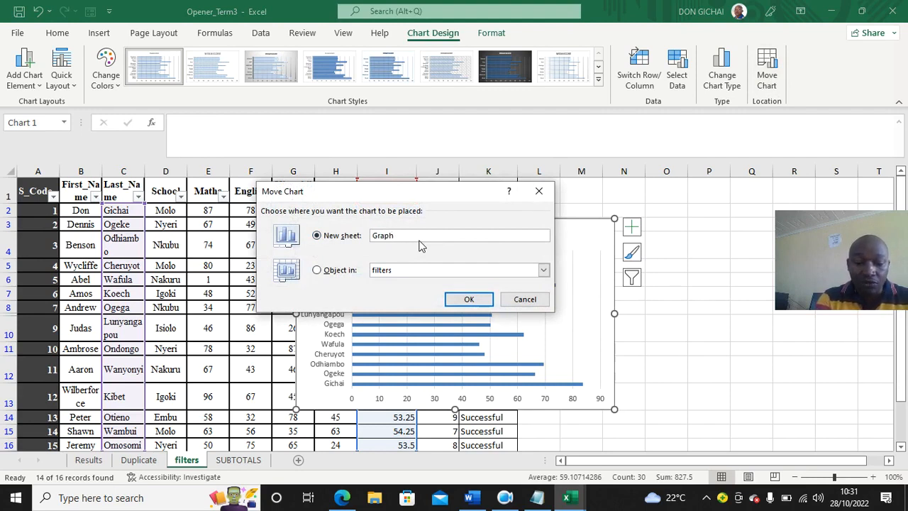
{"action": "type", "text": "_kal"}
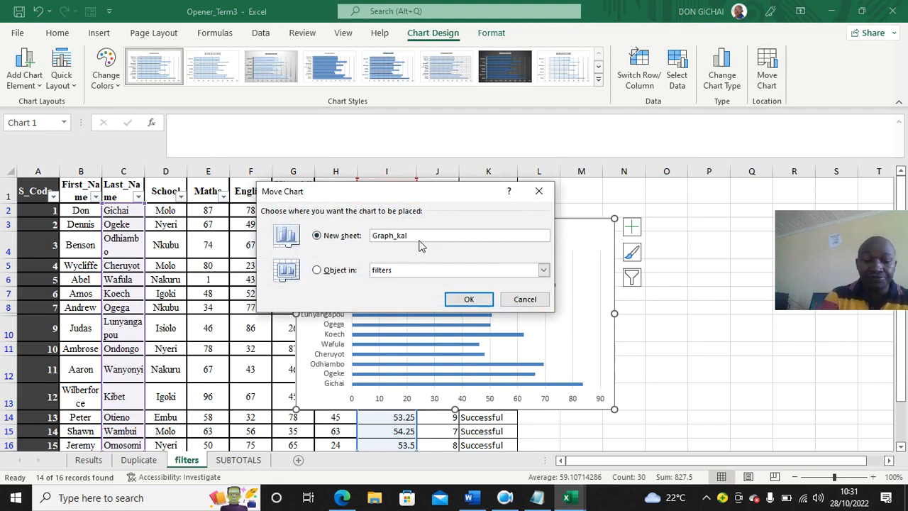
{"action": "left_click", "coordinate": [468, 298]}
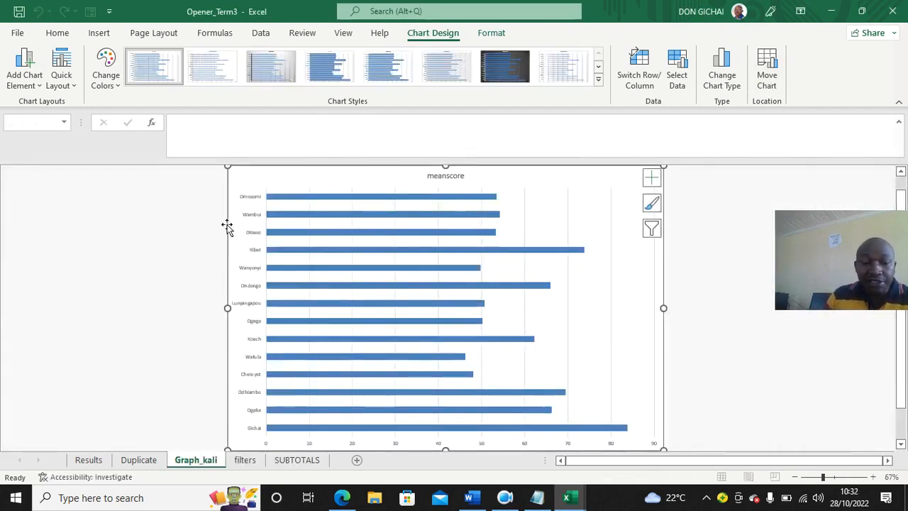
{"action": "mouse_move", "coordinate": [256, 339]}
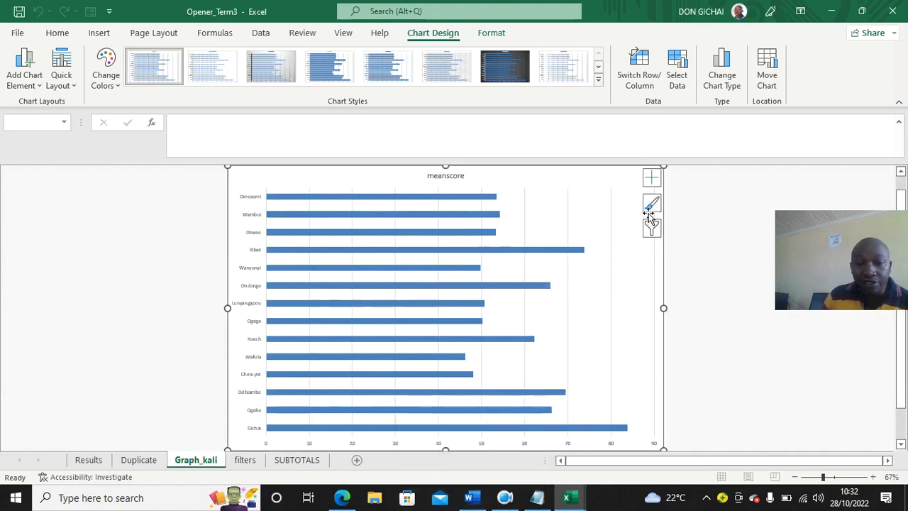
{"action": "mouse_move", "coordinate": [651, 204]}
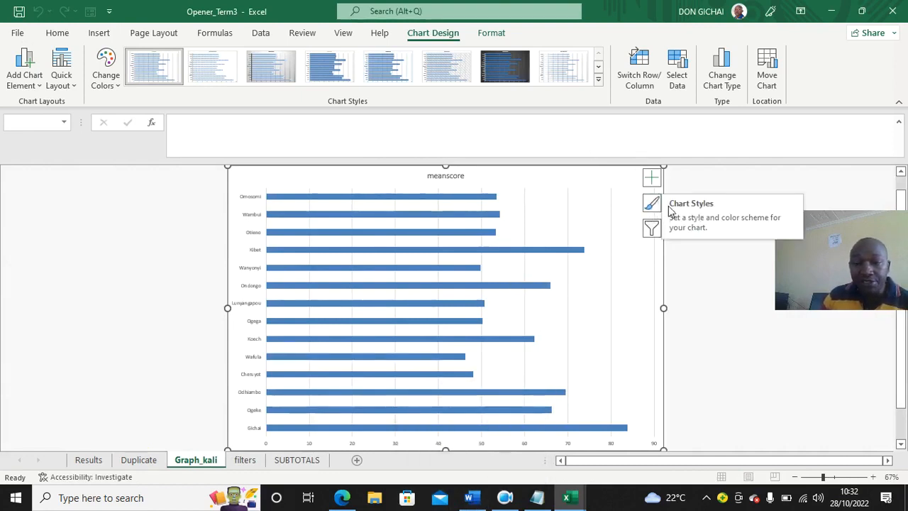
{"action": "mouse_move", "coordinate": [651, 227]}
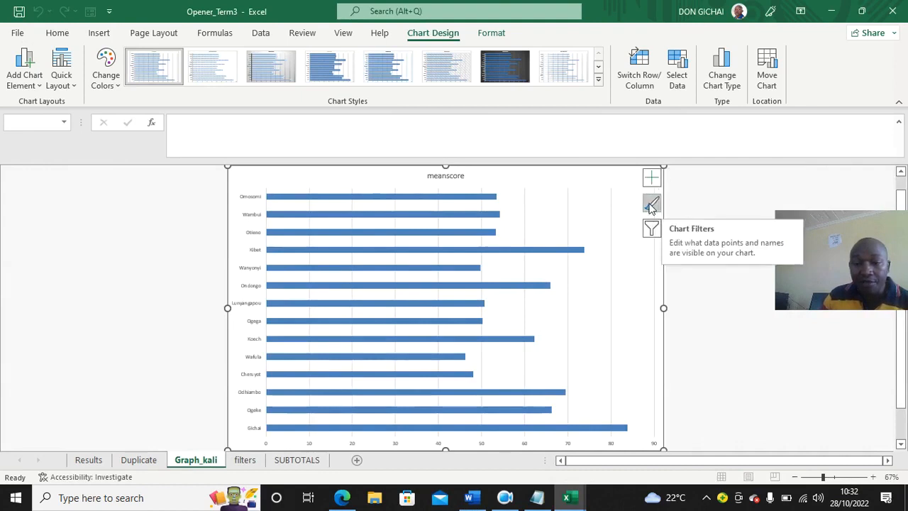
Step: Show the Chart Elements list for the Graph_kali chart
{"action": "left_click", "coordinate": [651, 178]}
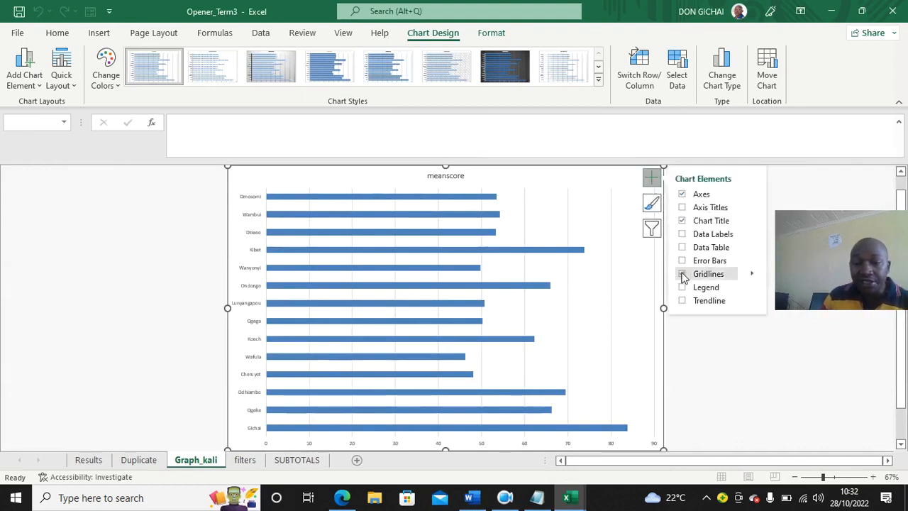
Step: Add gridlines with Primary Minor Vertical gridlines and axis titles on both axes
{"action": "left_click", "coordinate": [681, 274]}
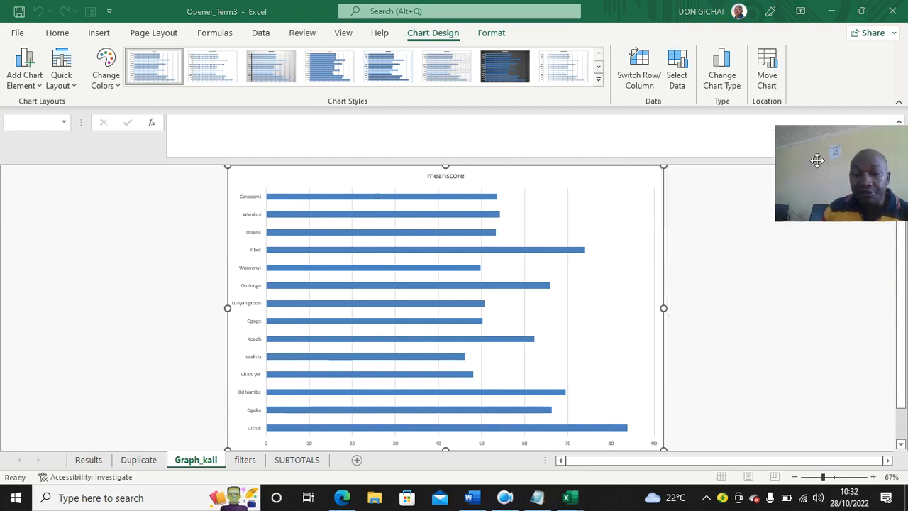
{"action": "left_click", "coordinate": [652, 178]}
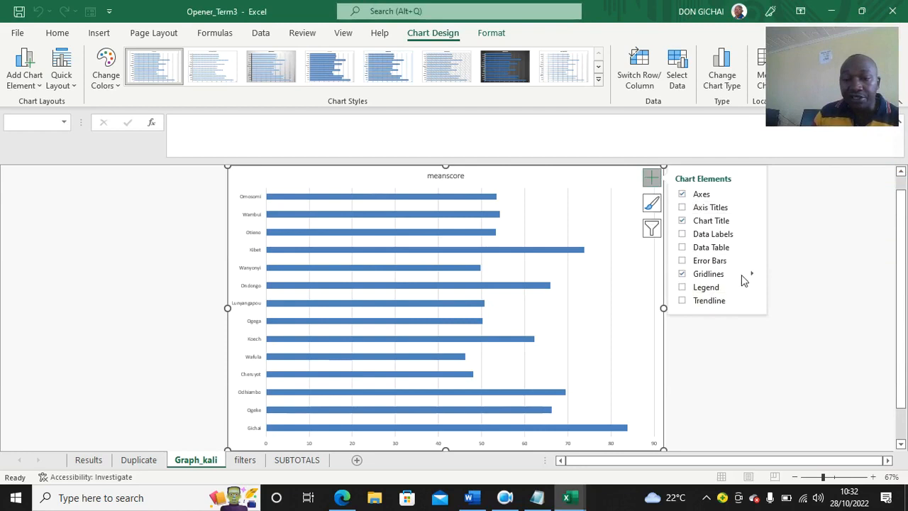
{"action": "left_click", "coordinate": [752, 272]}
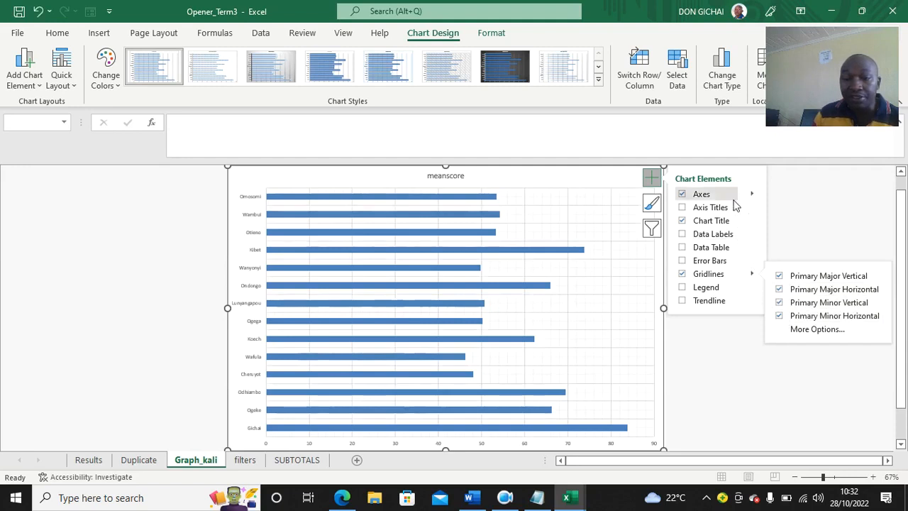
{"action": "left_click", "coordinate": [681, 207]}
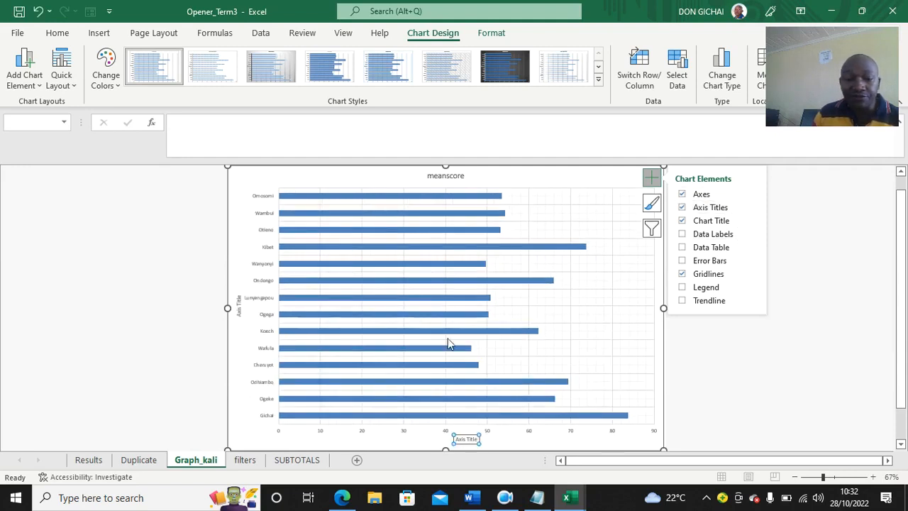
{"action": "mouse_move", "coordinate": [466, 438]}
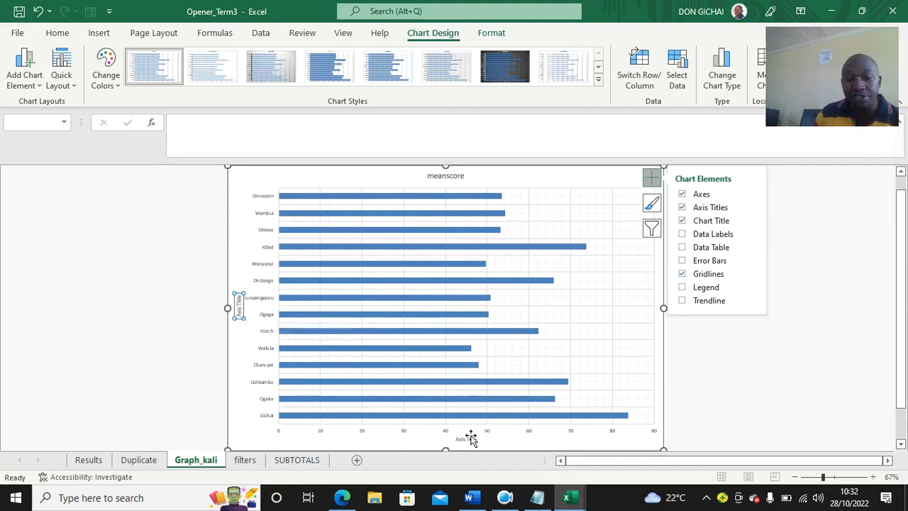
{"action": "mouse_move", "coordinate": [508, 431]}
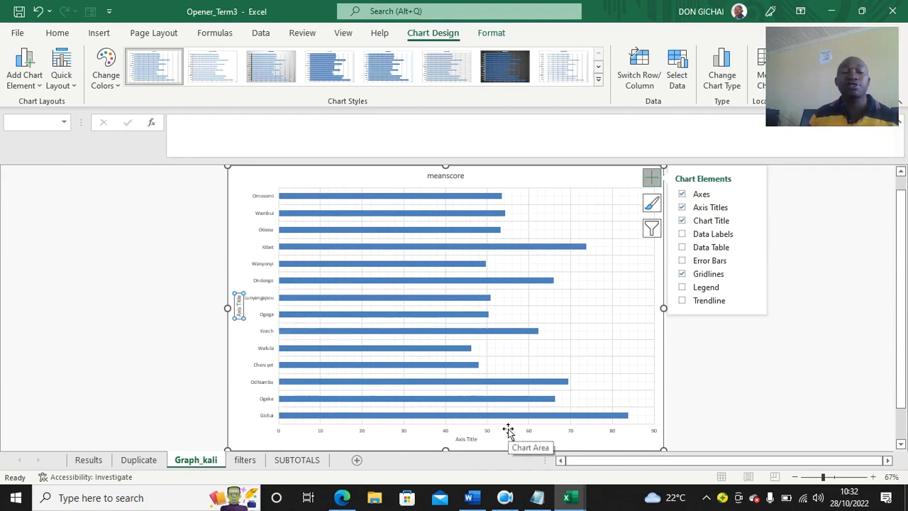